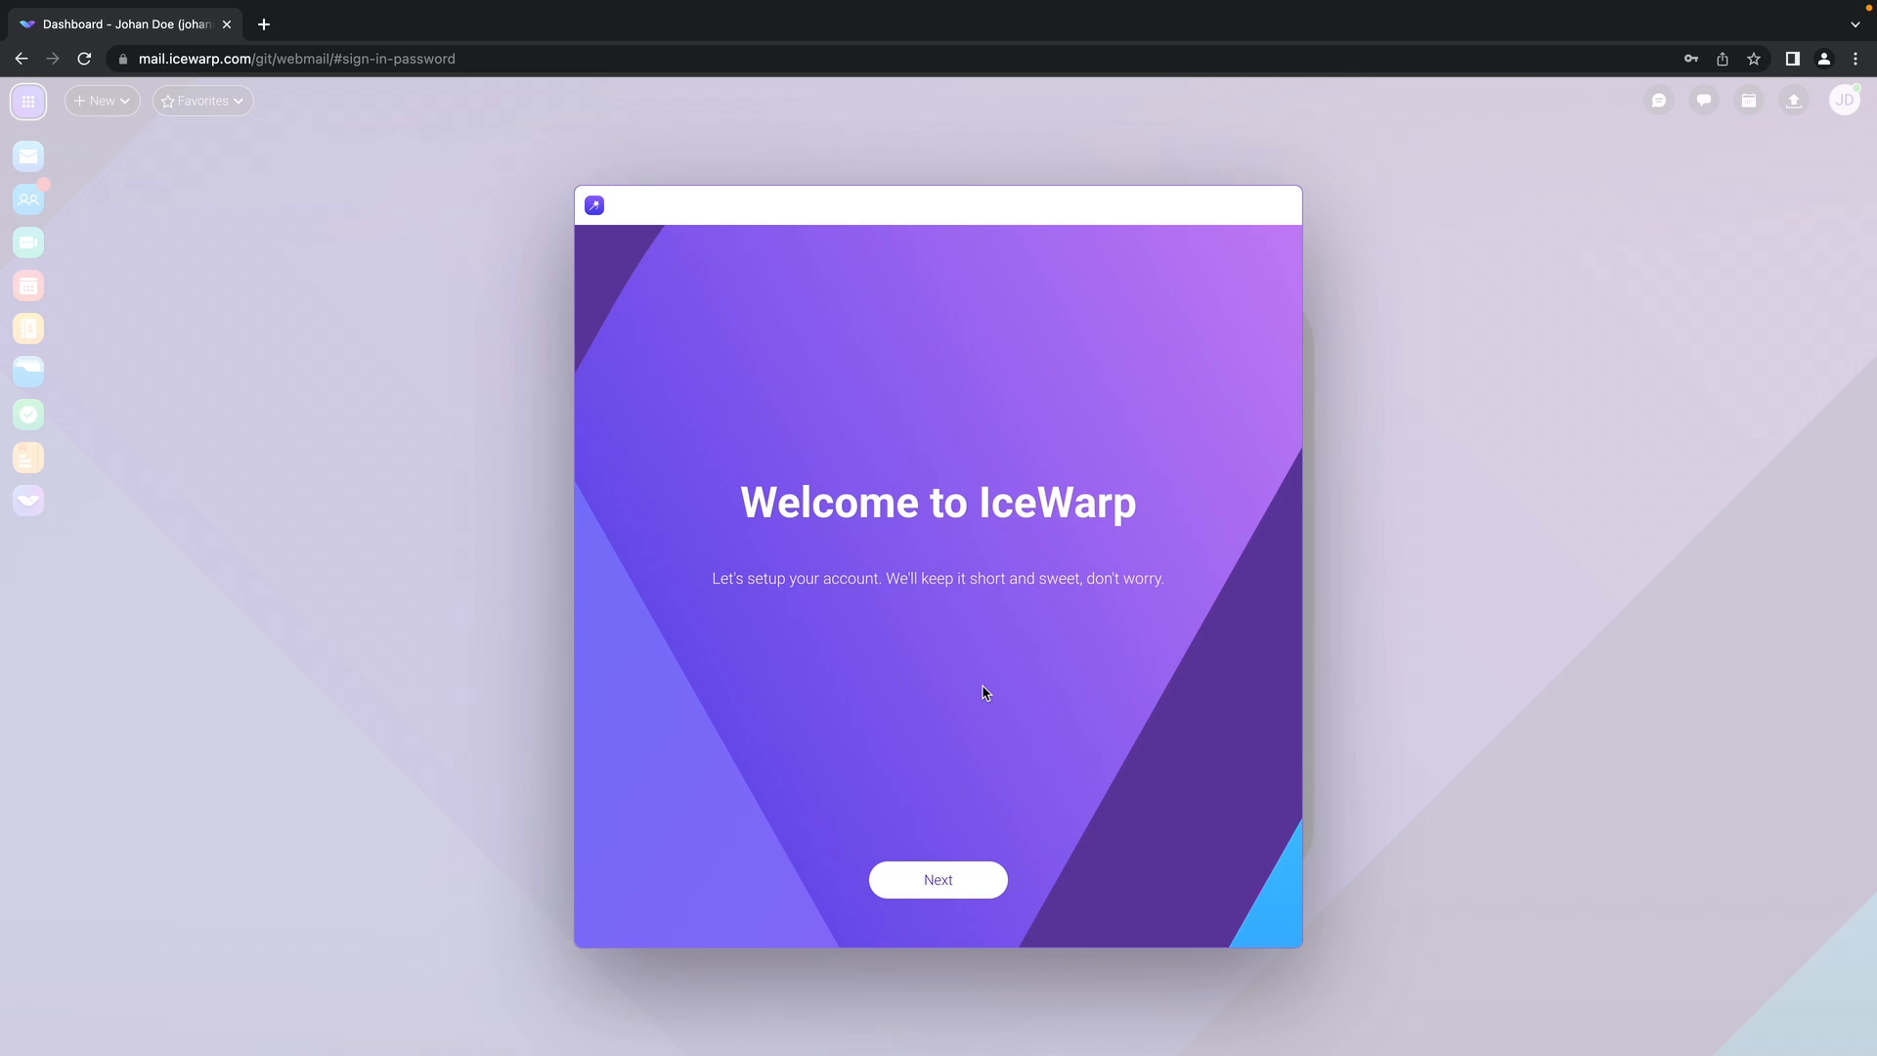
mouse_move(948, 806)
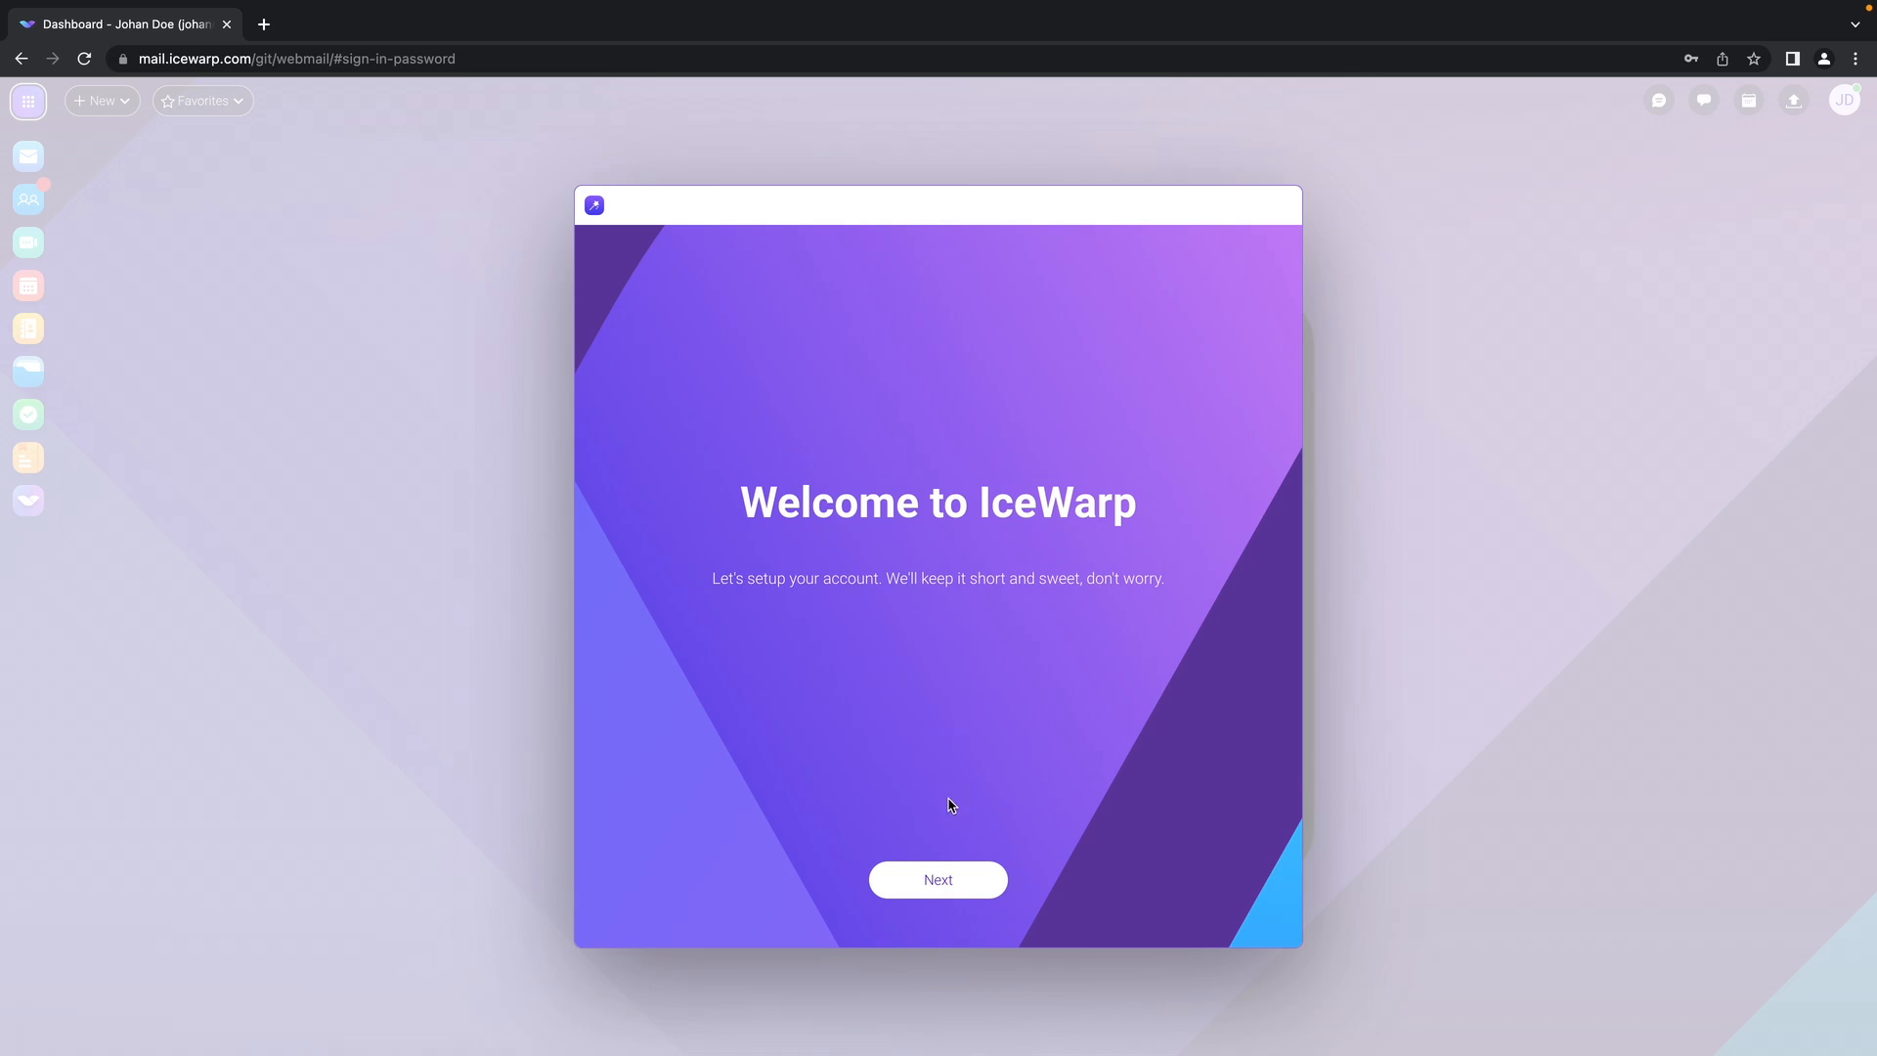
Begin account setup and enter phone number 123456 after the +420 code
click(939, 880)
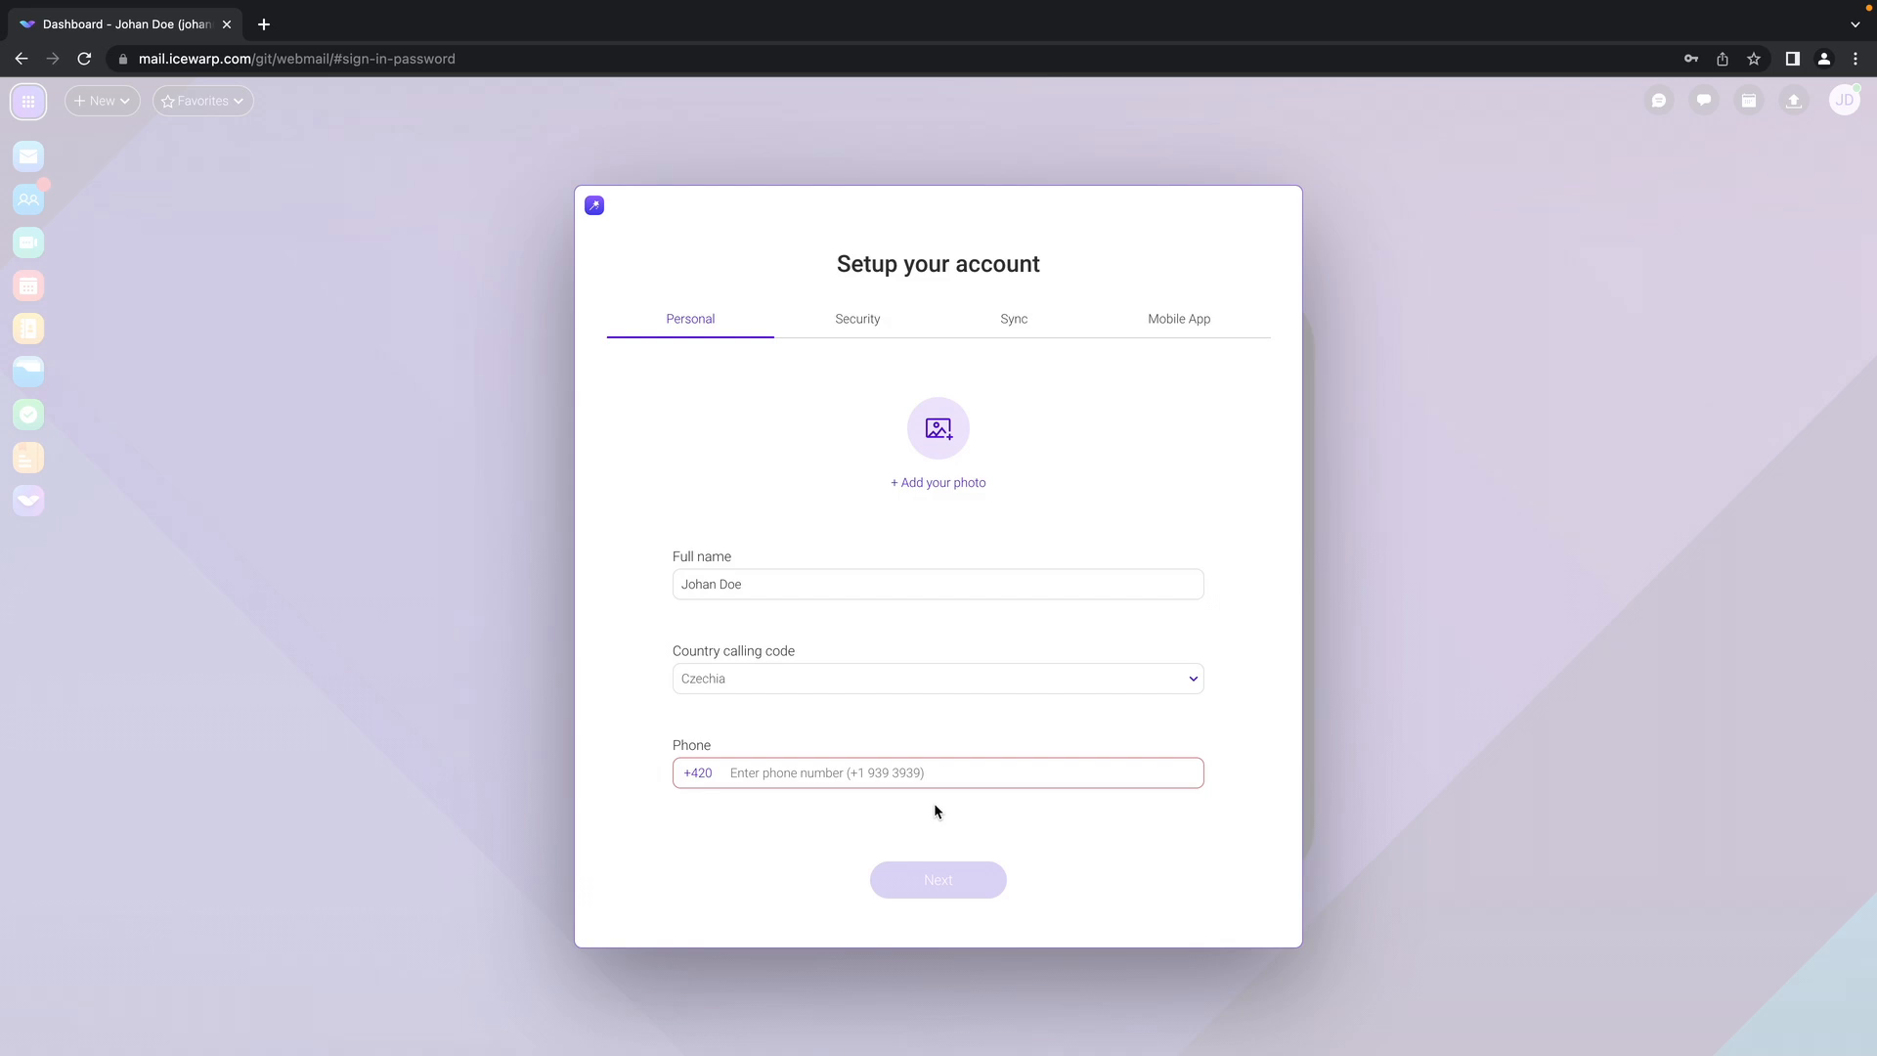
mouse_move(860, 772)
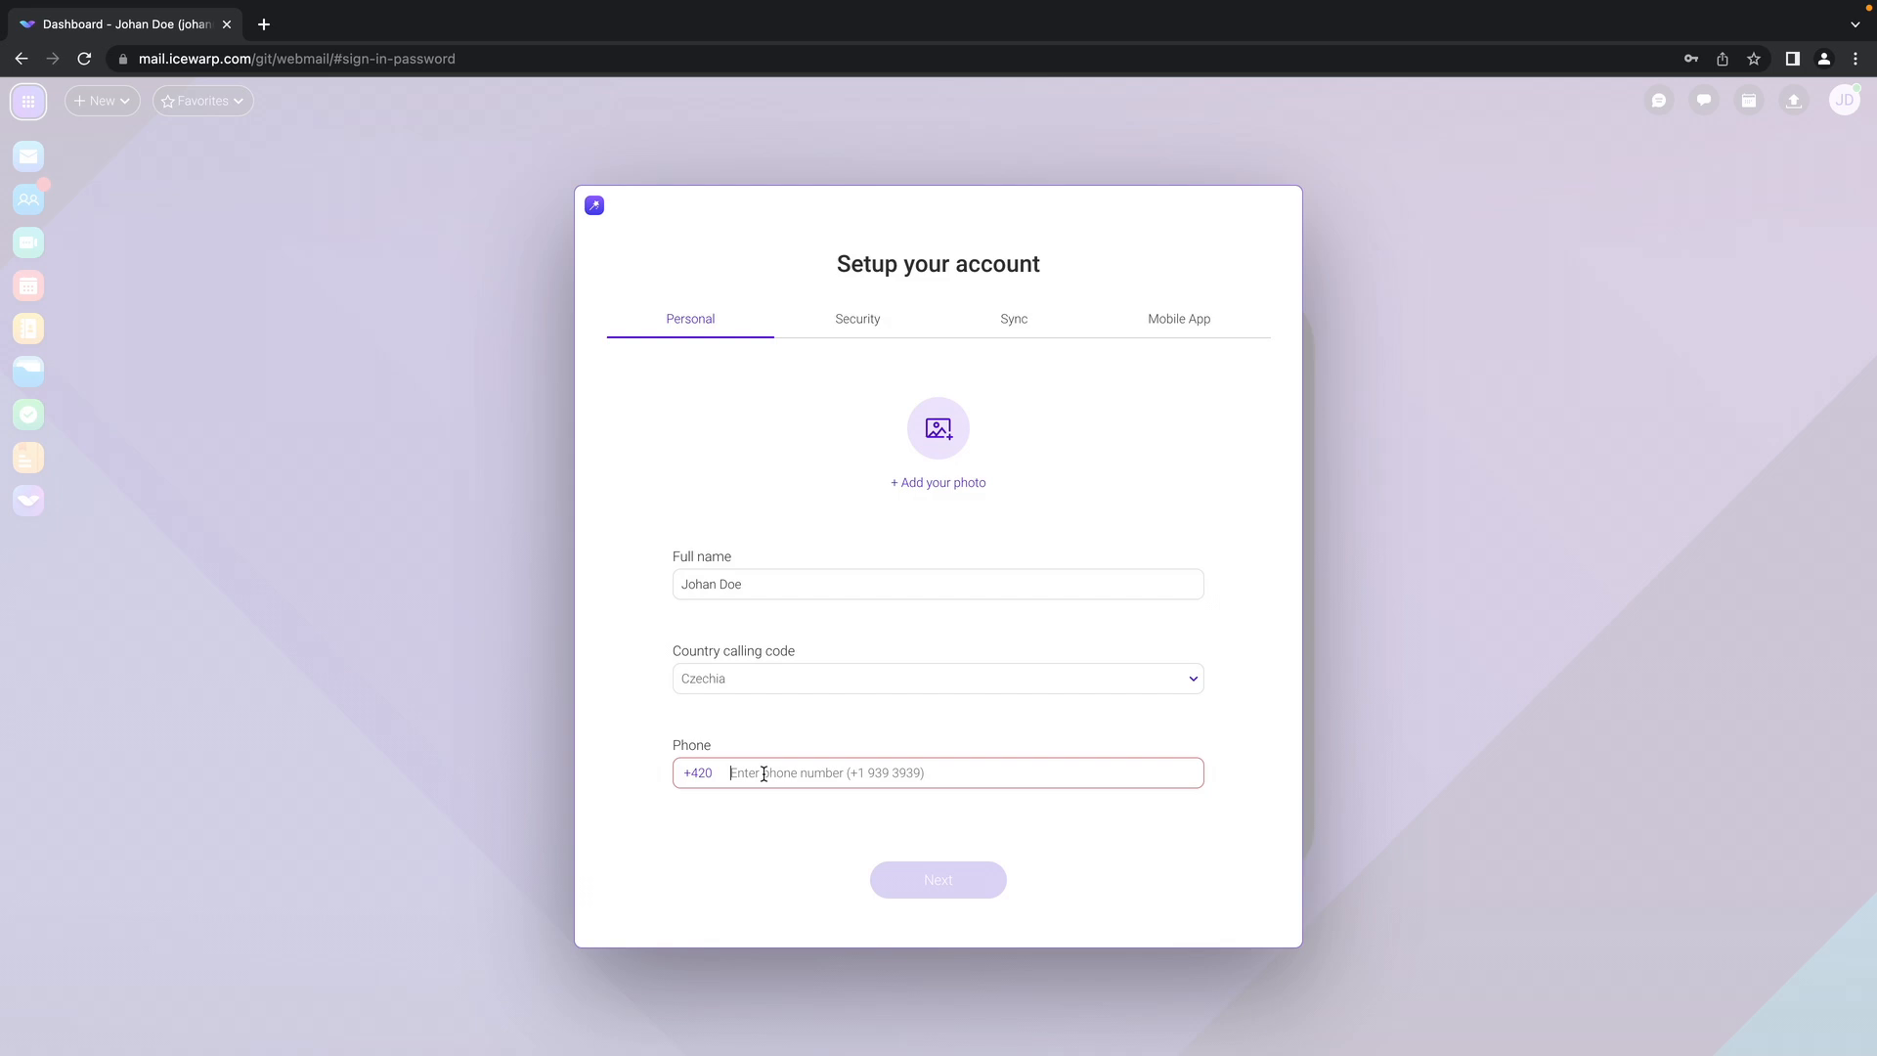
text(123456)
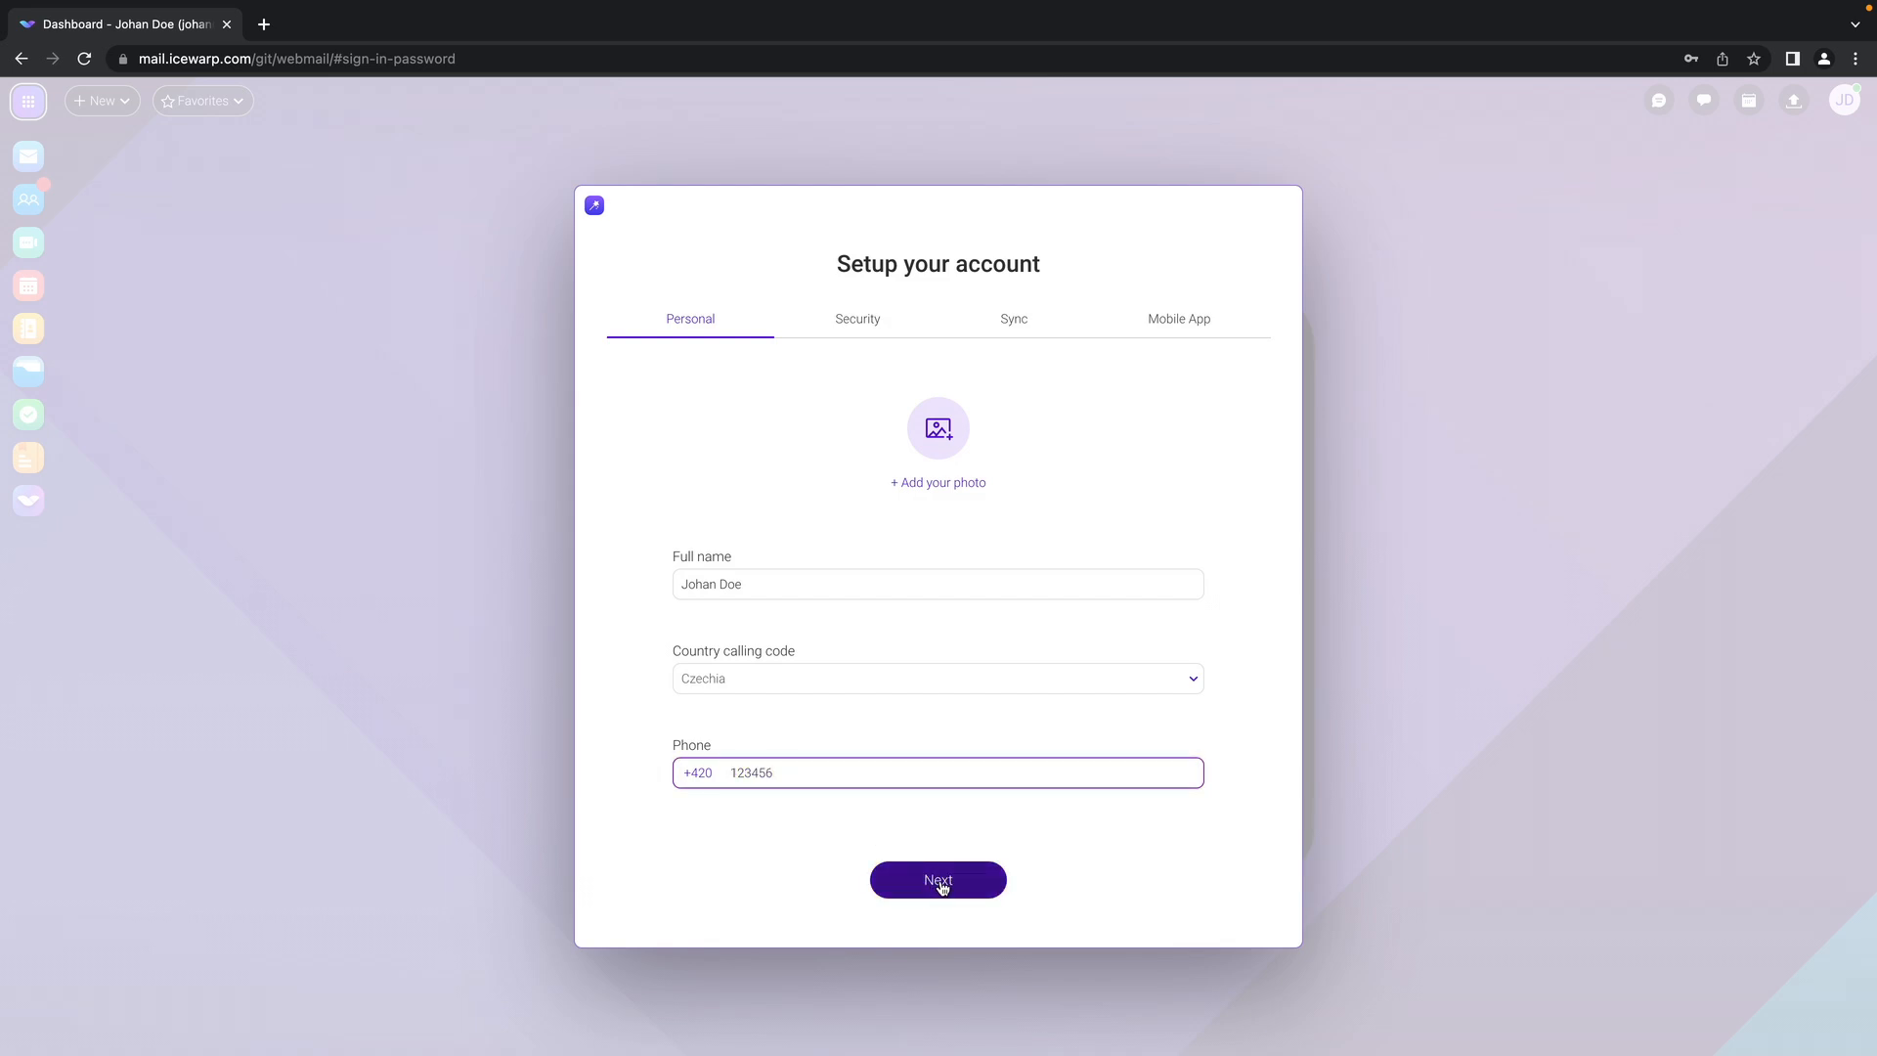
click(939, 880)
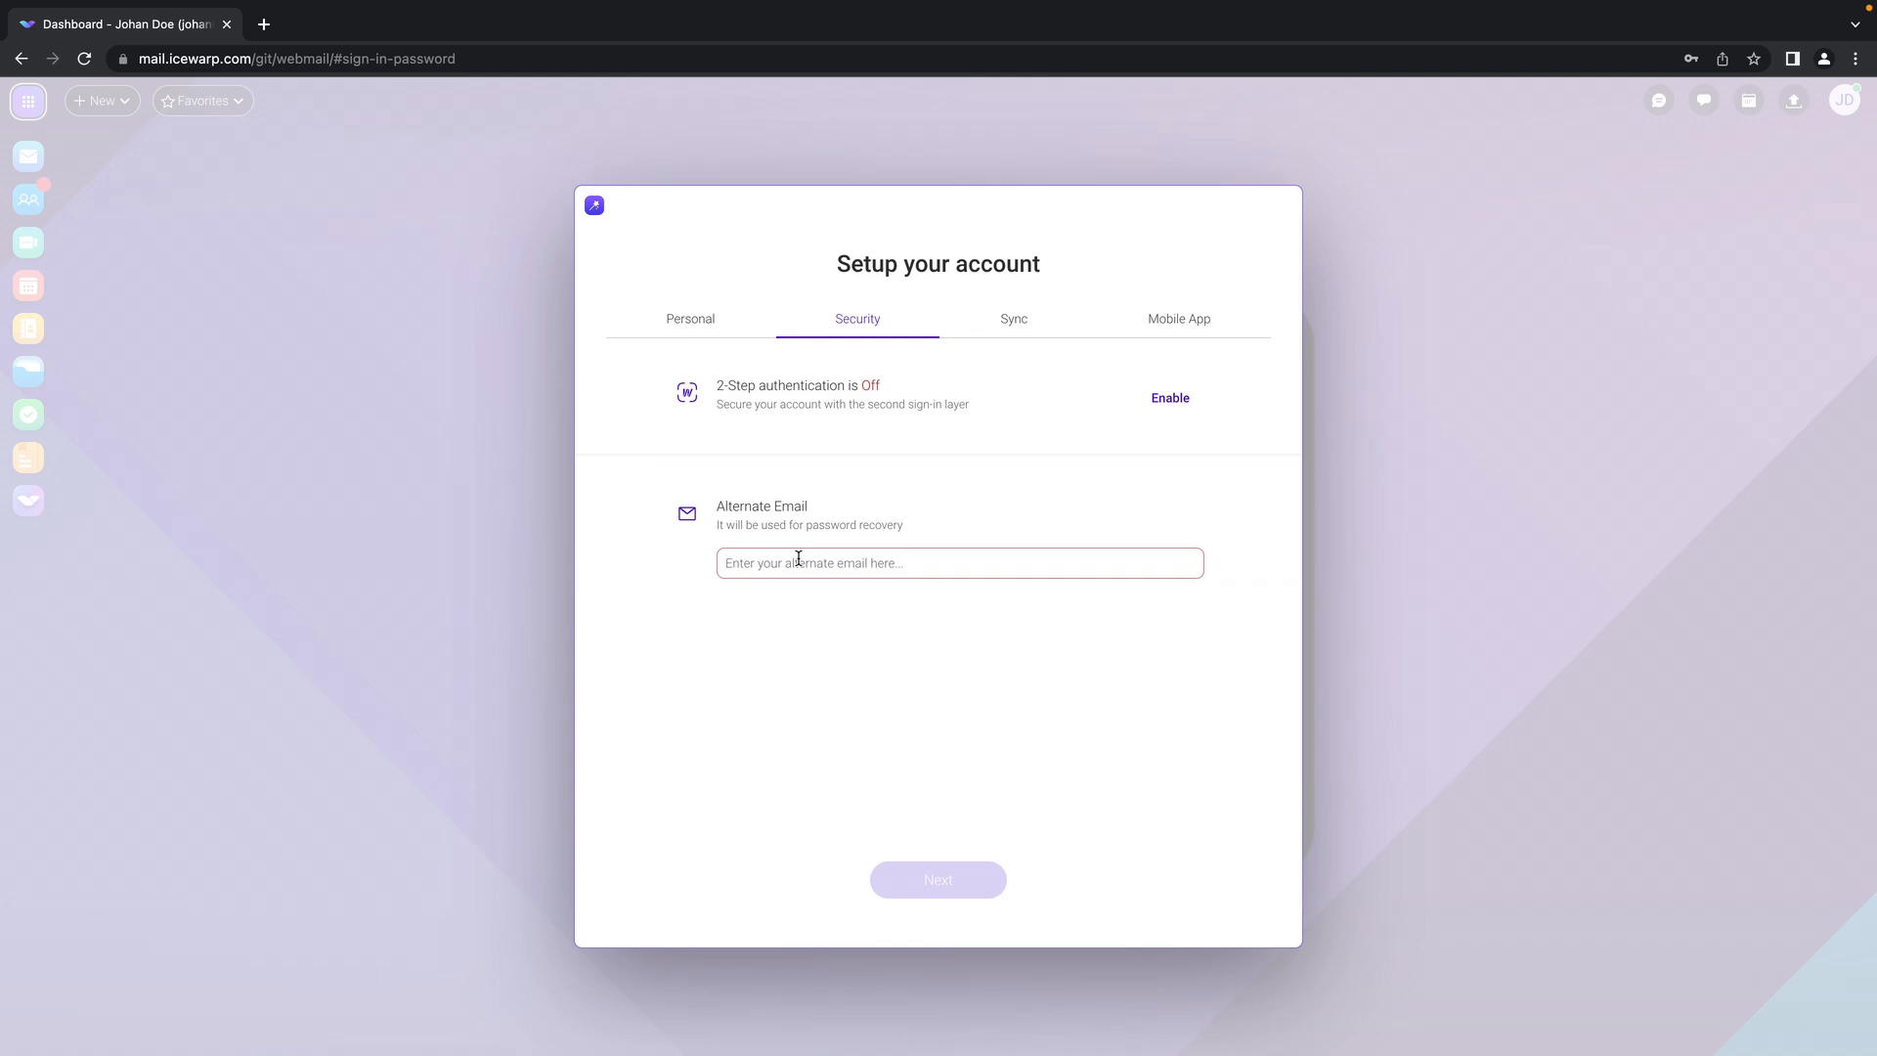
click(960, 563)
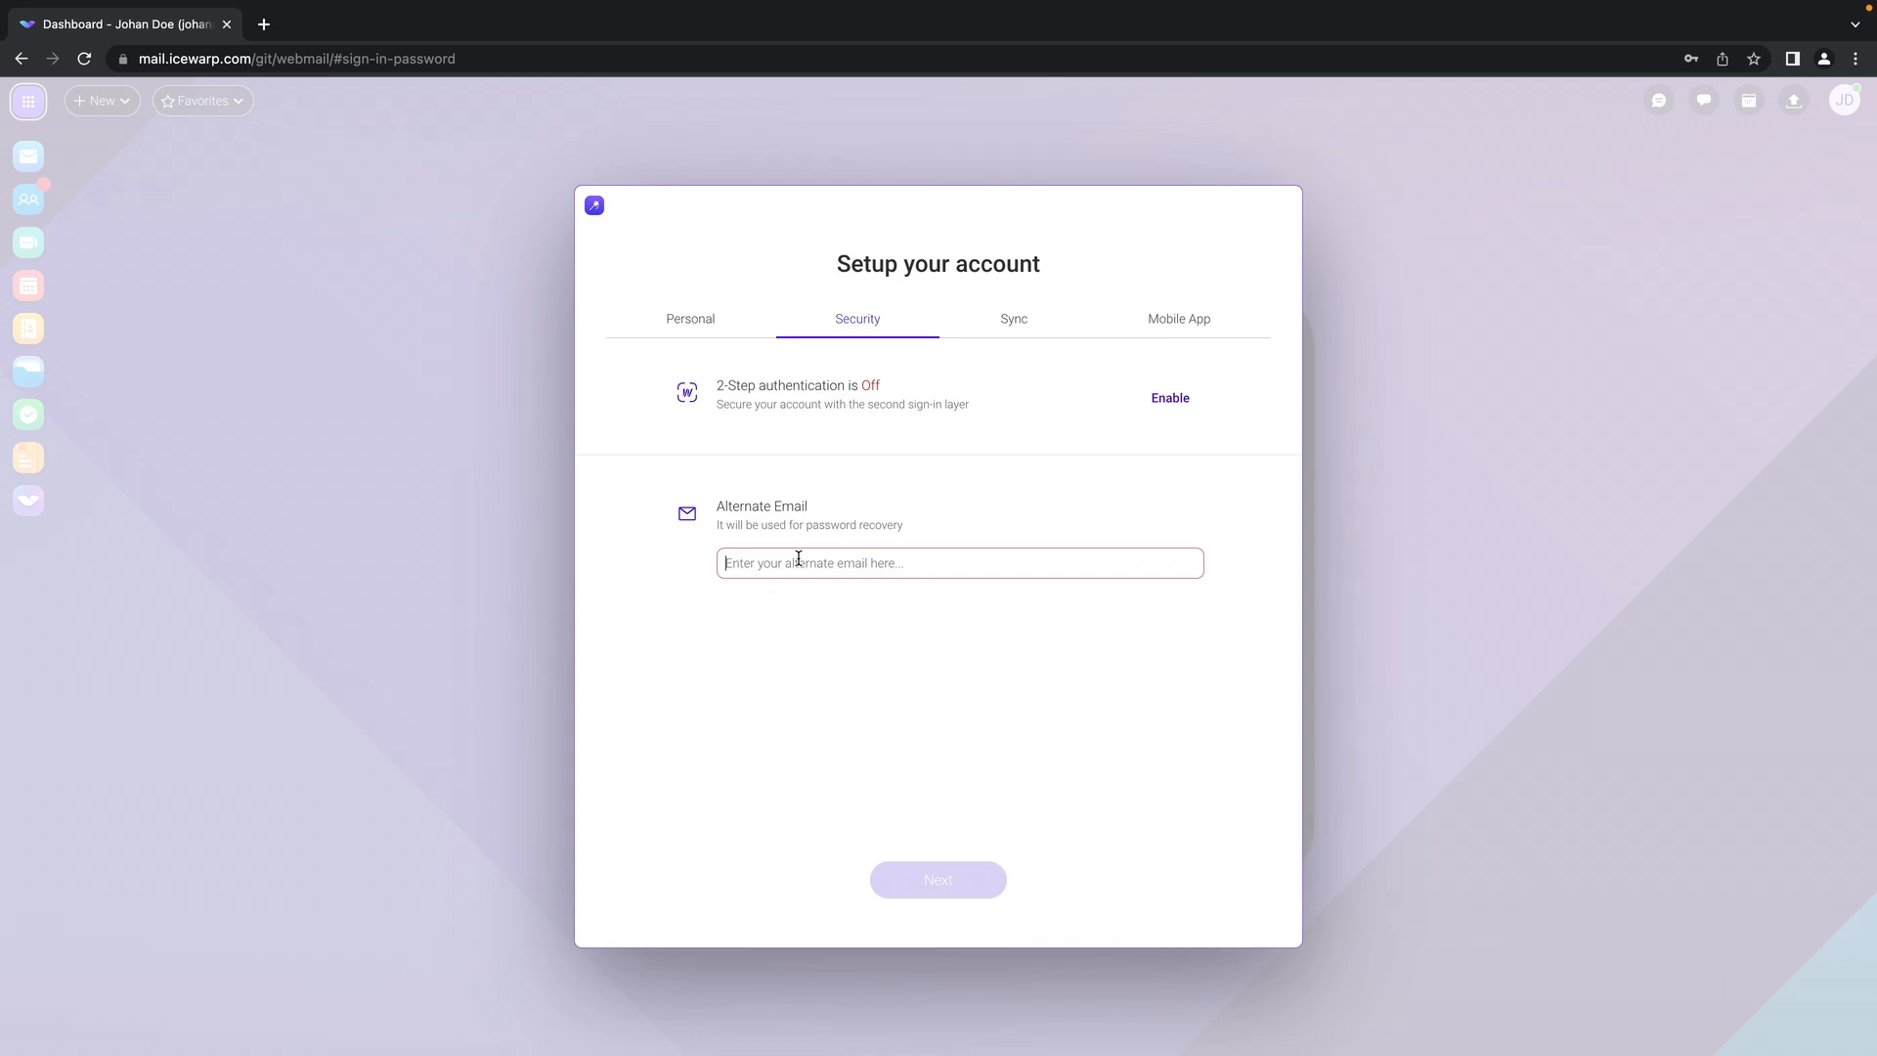
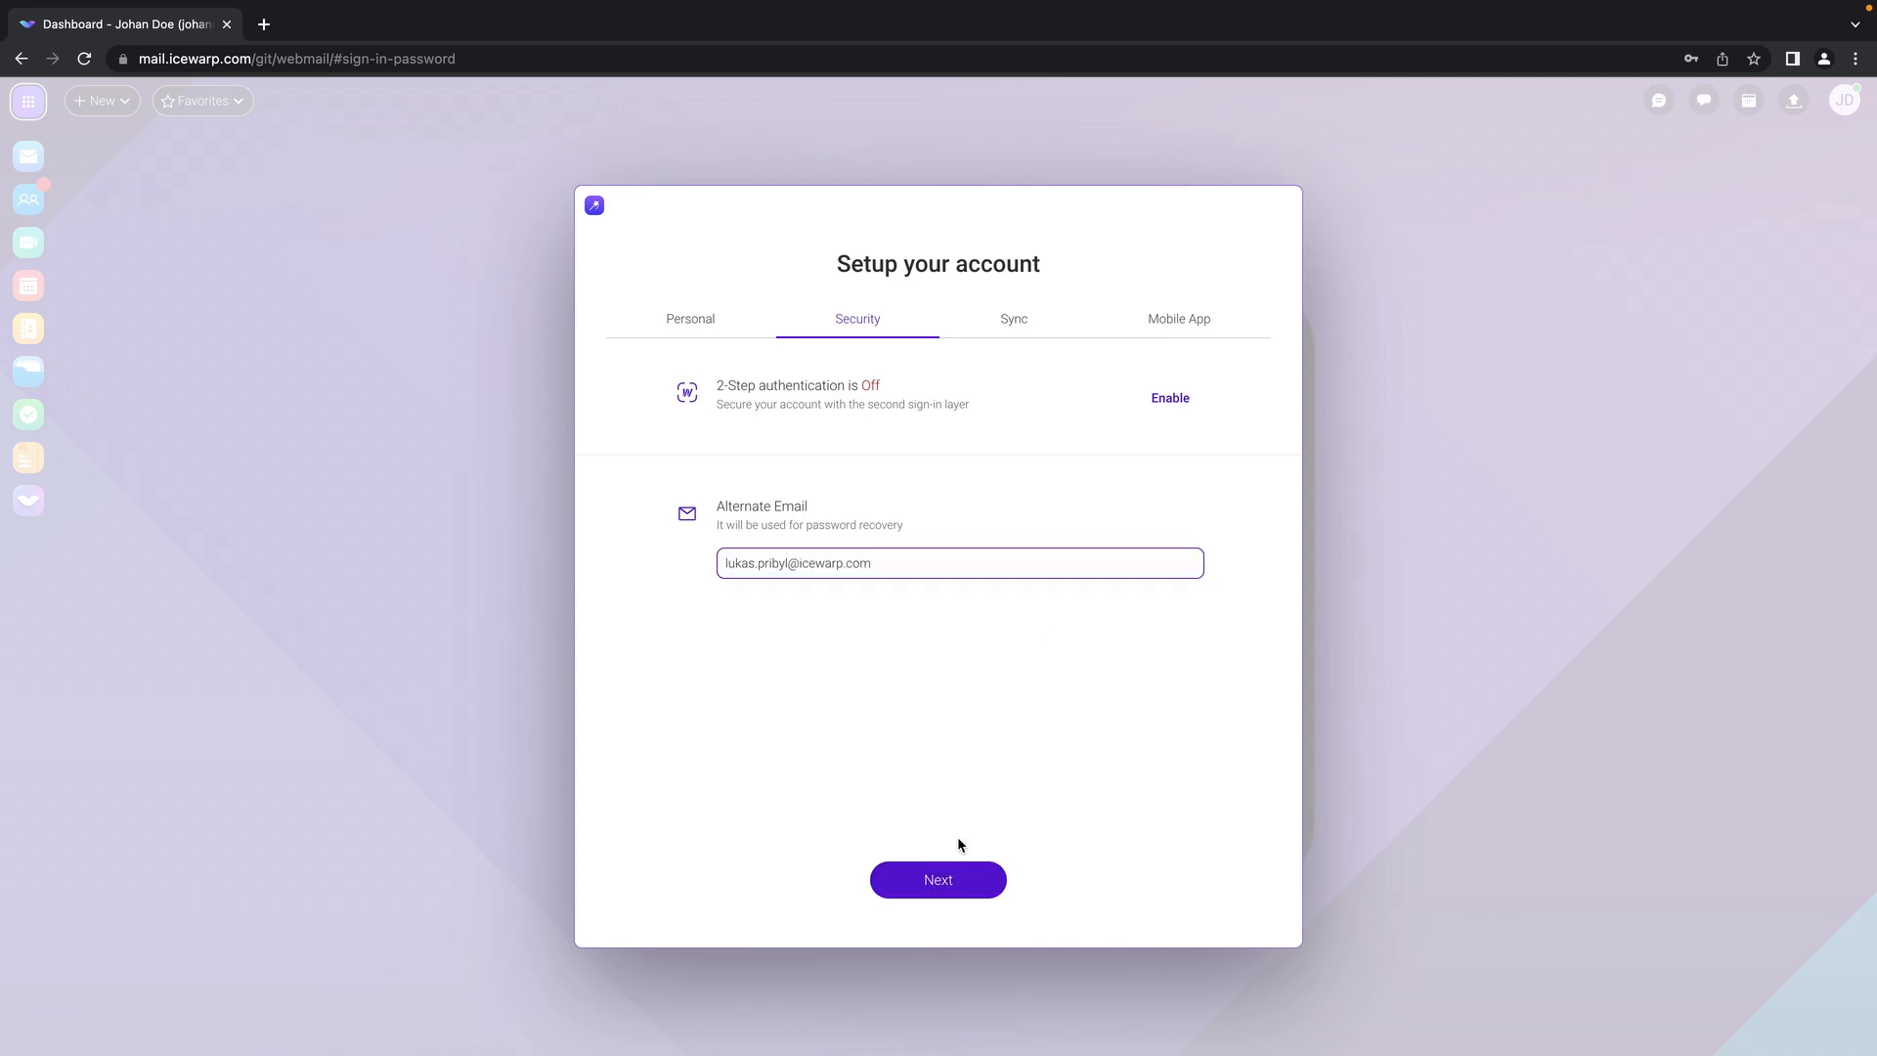
click(939, 880)
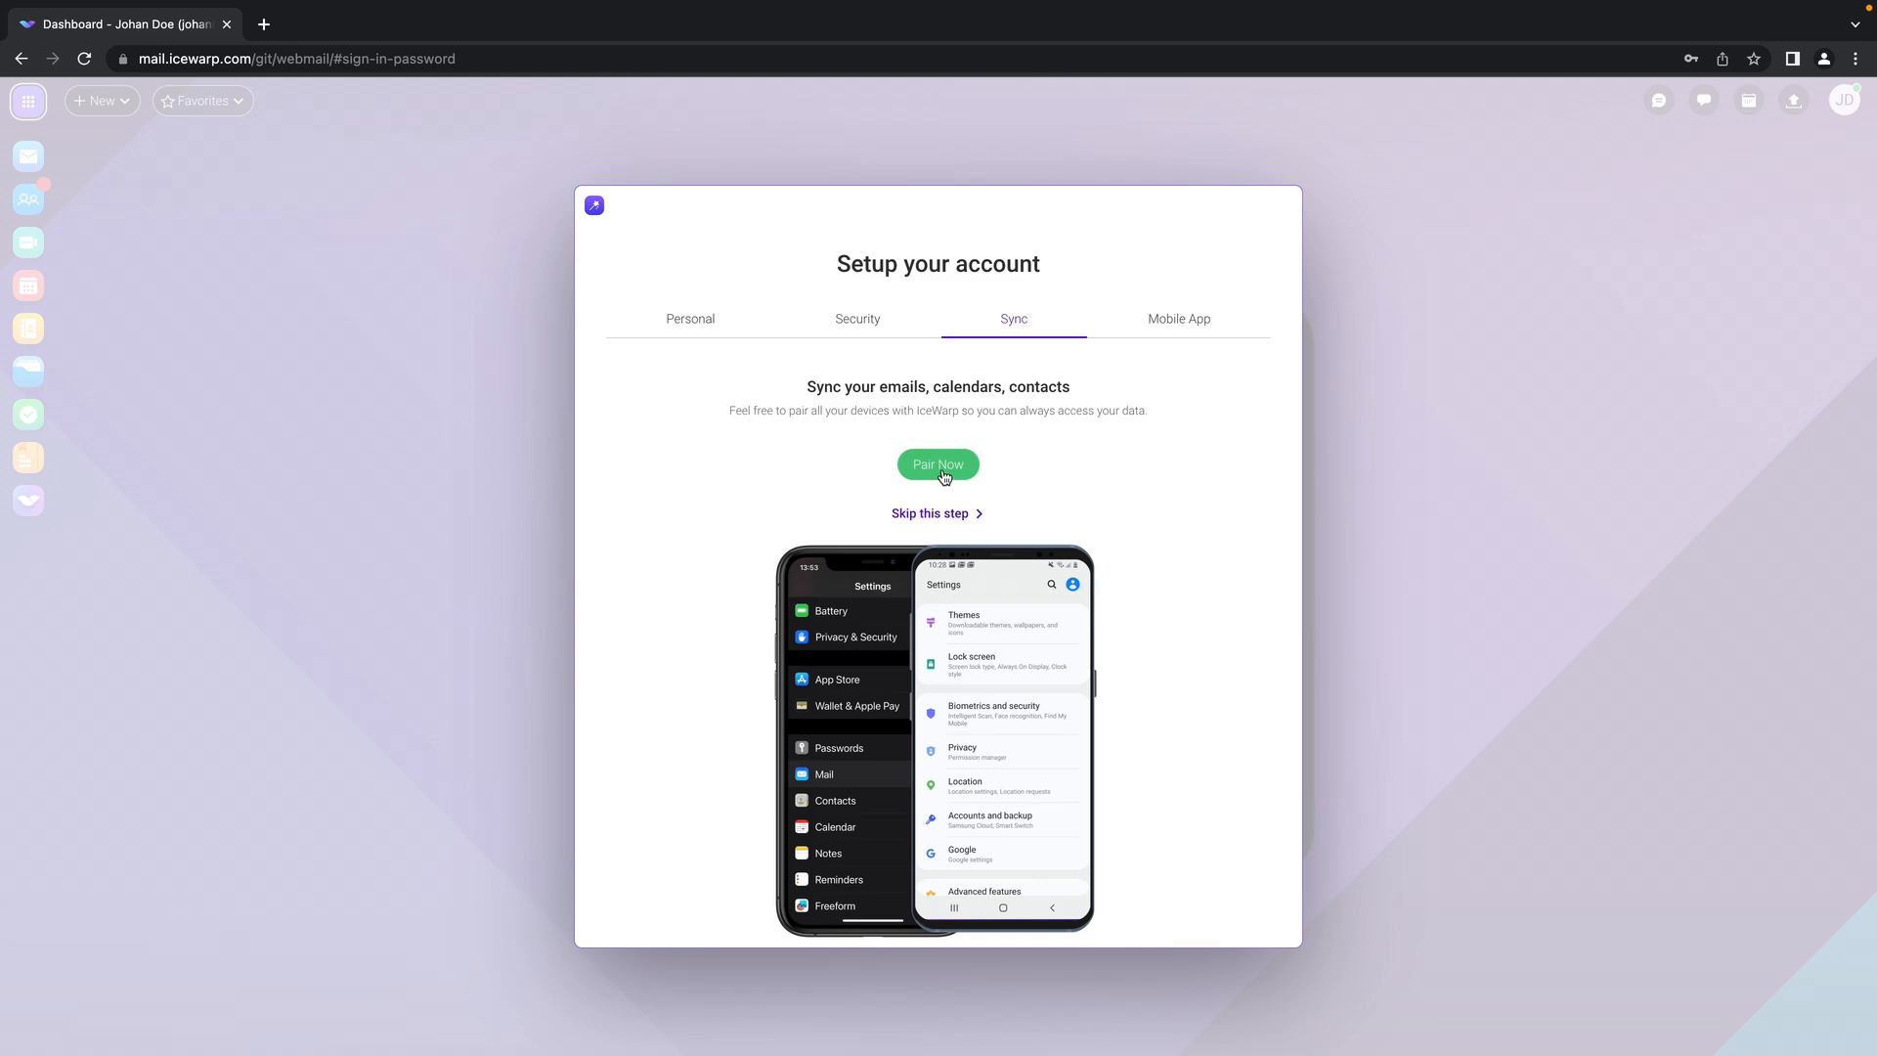
mouse_move(930, 512)
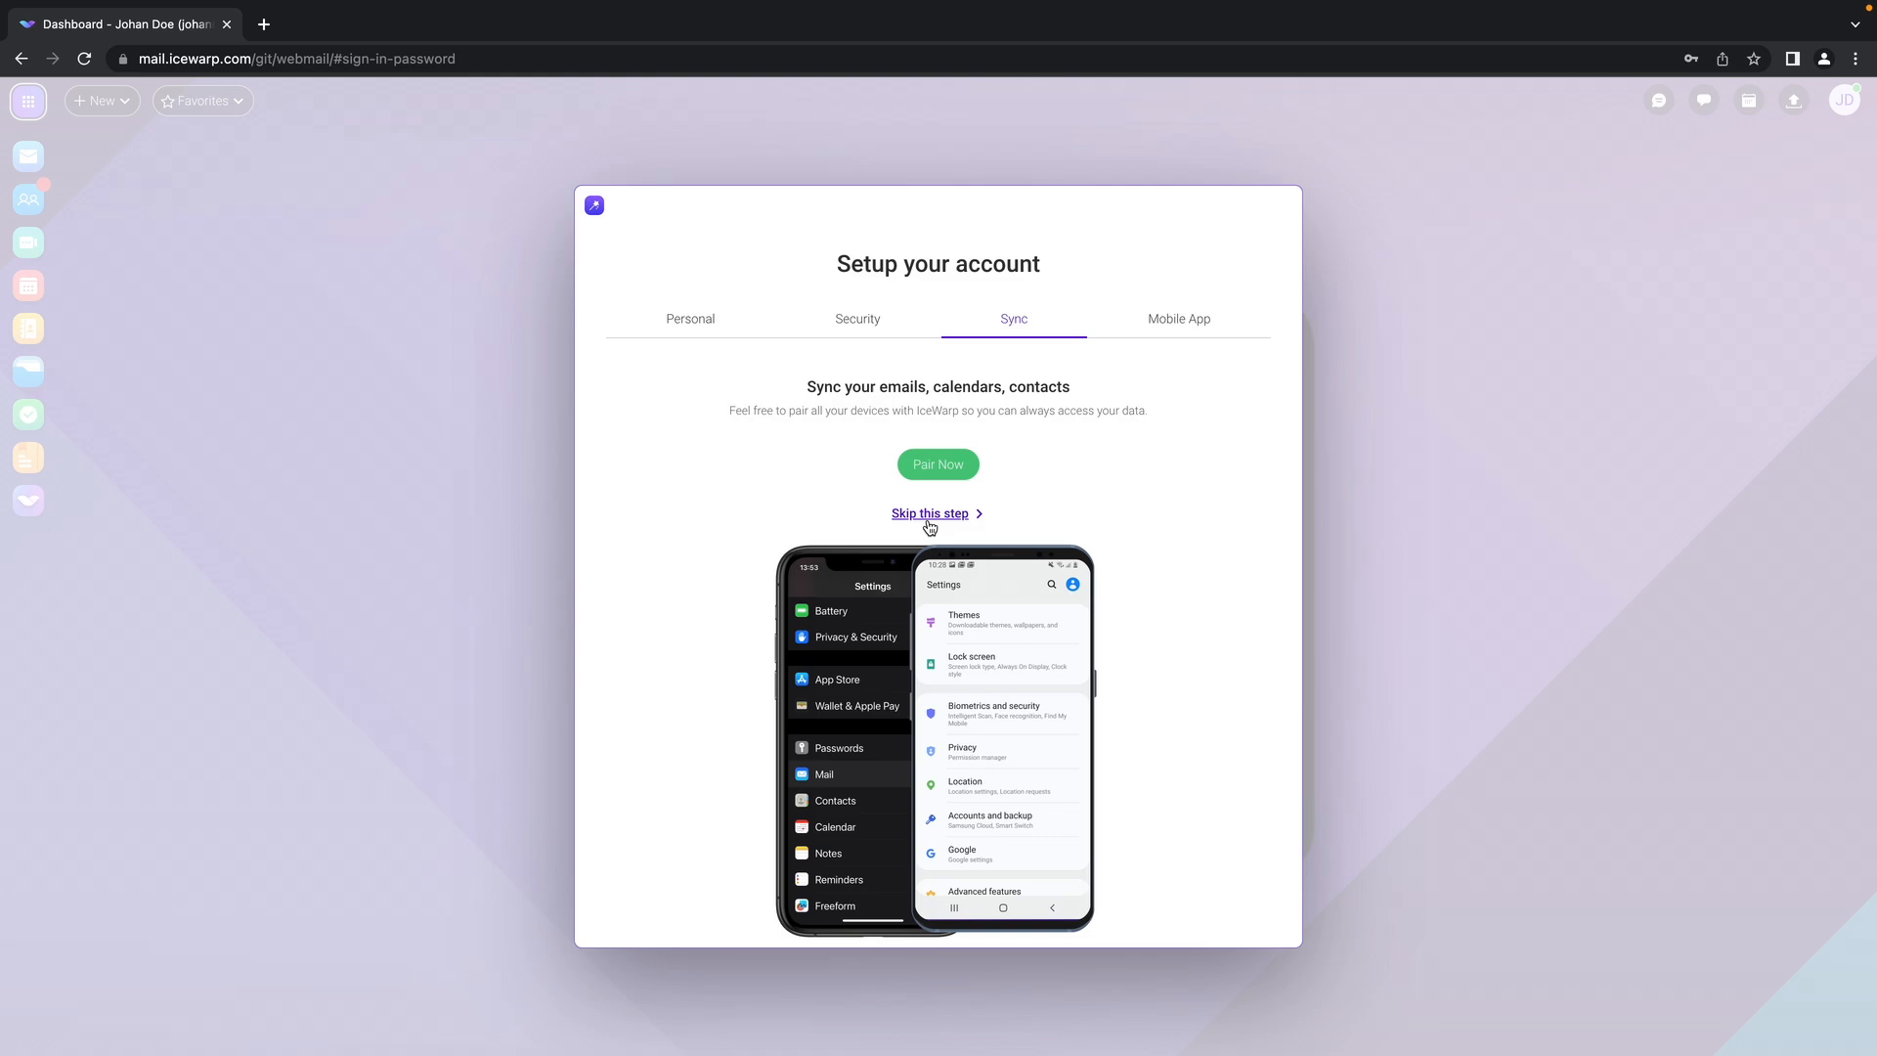
Skip device pairing on the Sync step, reaching the Mobile App step
click(931, 512)
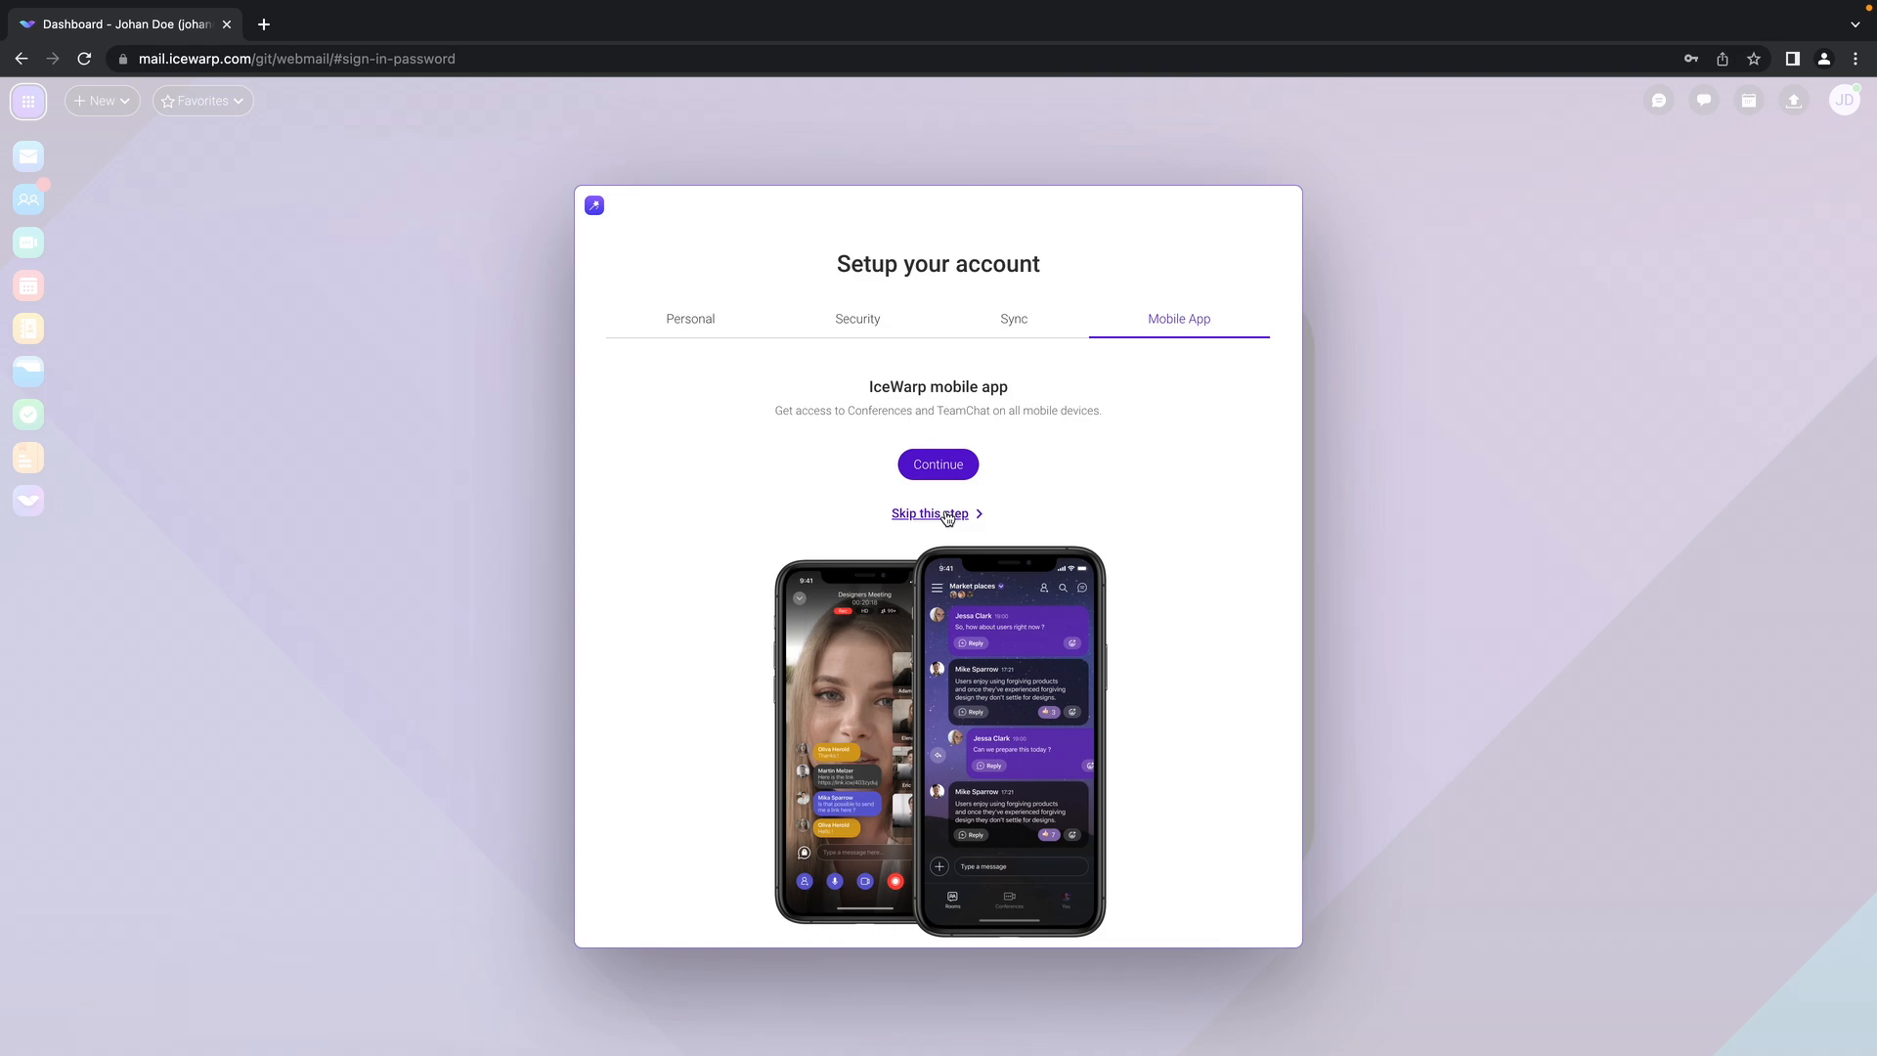
Skip the Mobile App step and confirm the account-ready screen to close setup
click(931, 512)
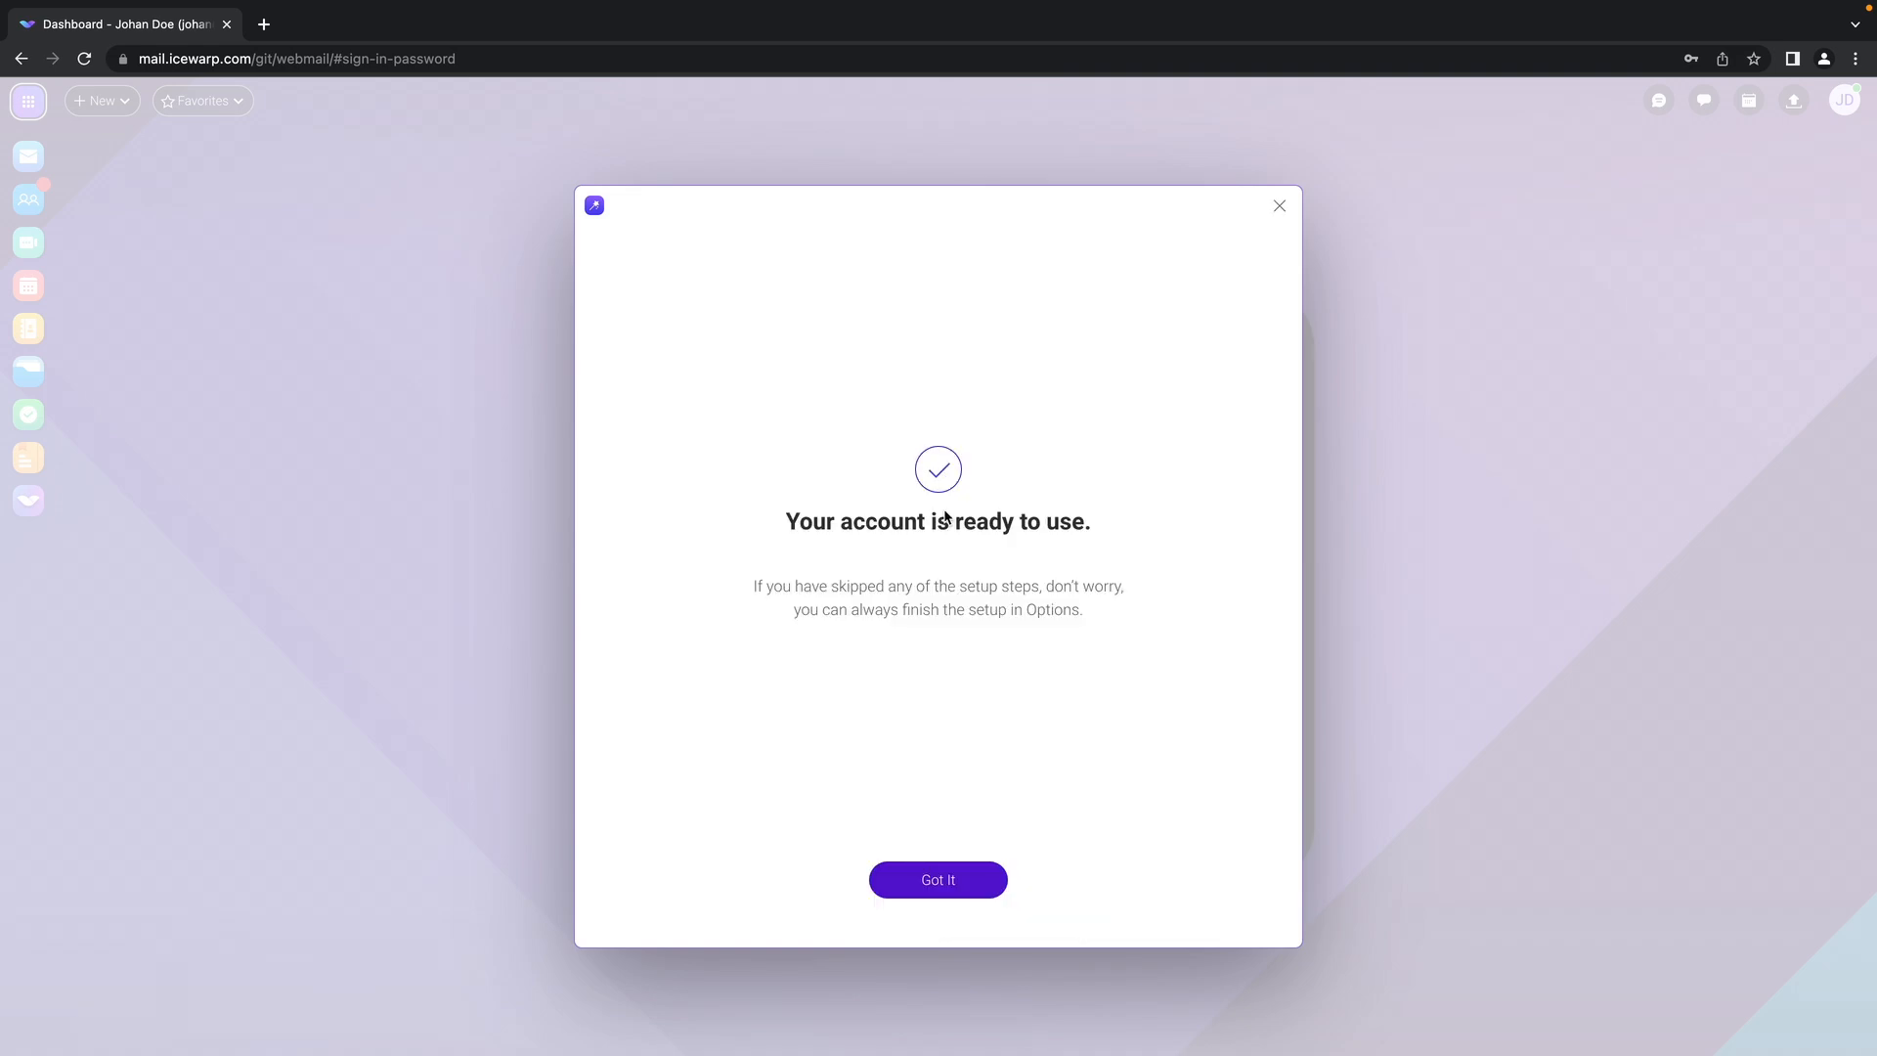
mouse_move(997, 798)
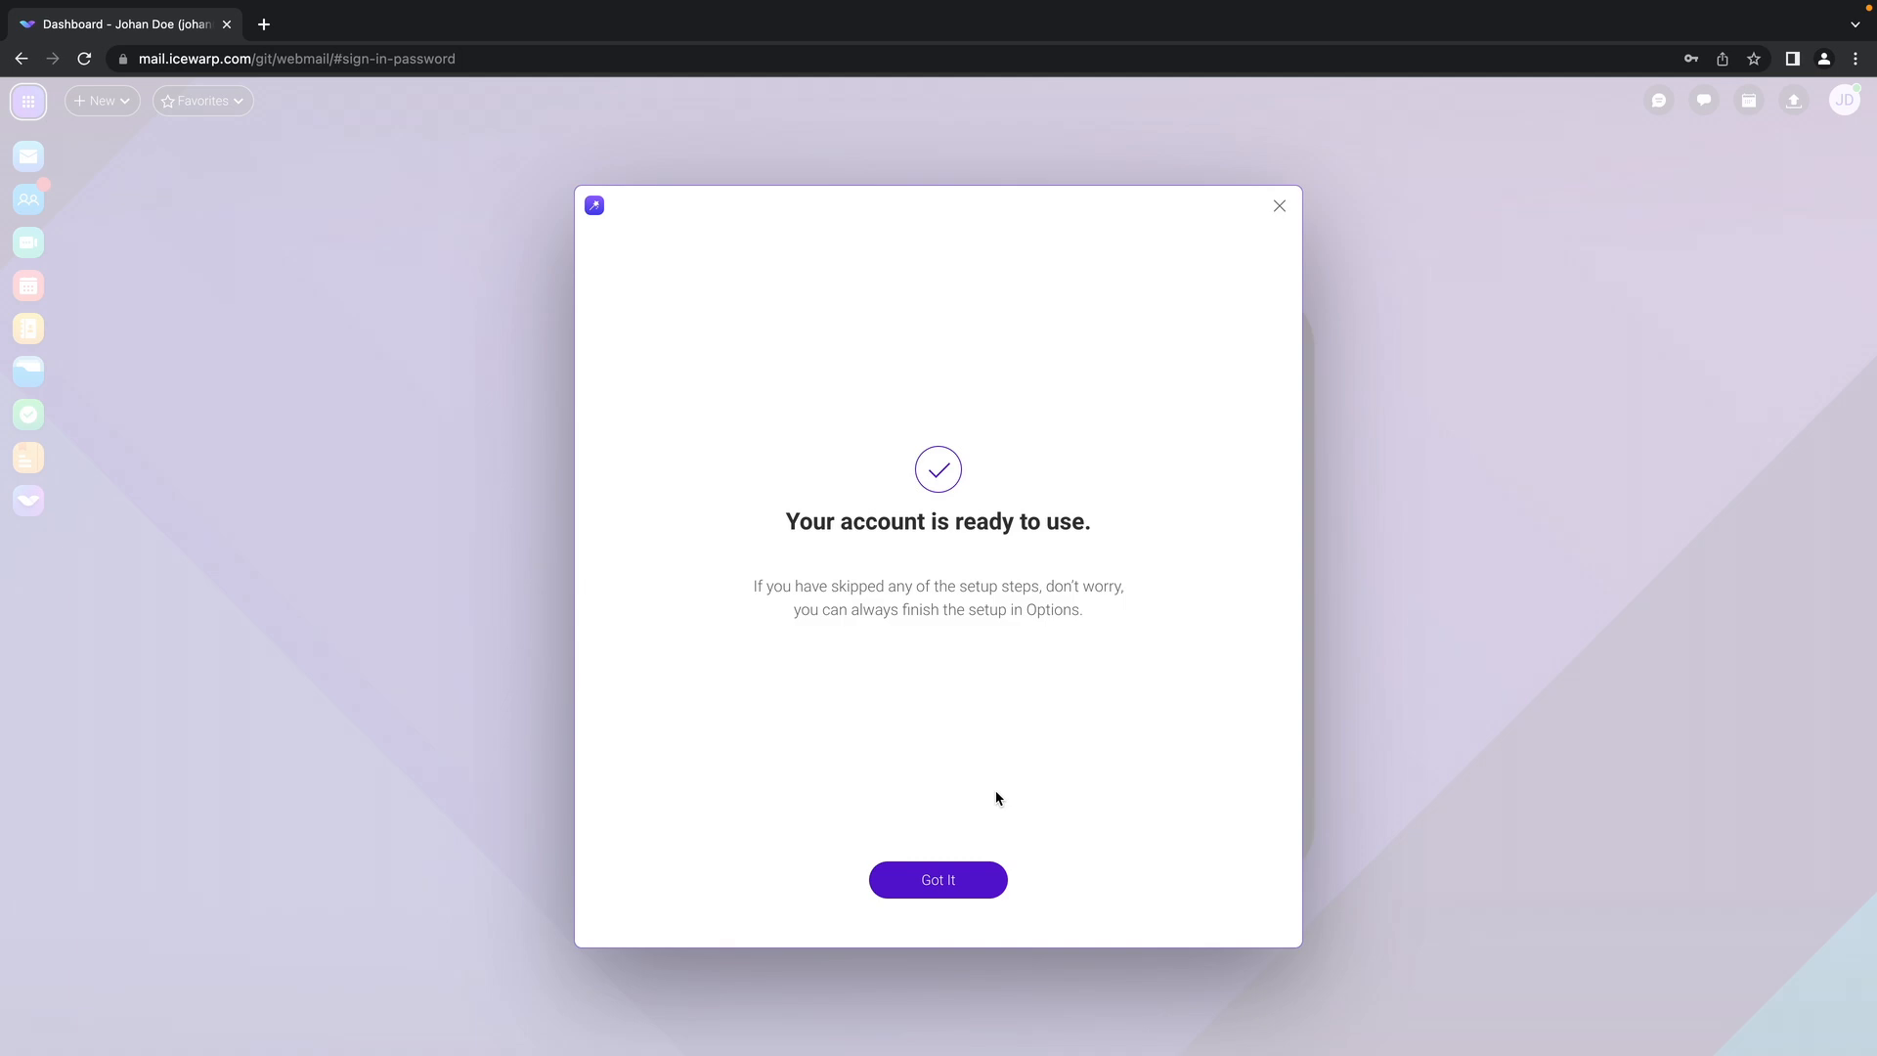
click(939, 880)
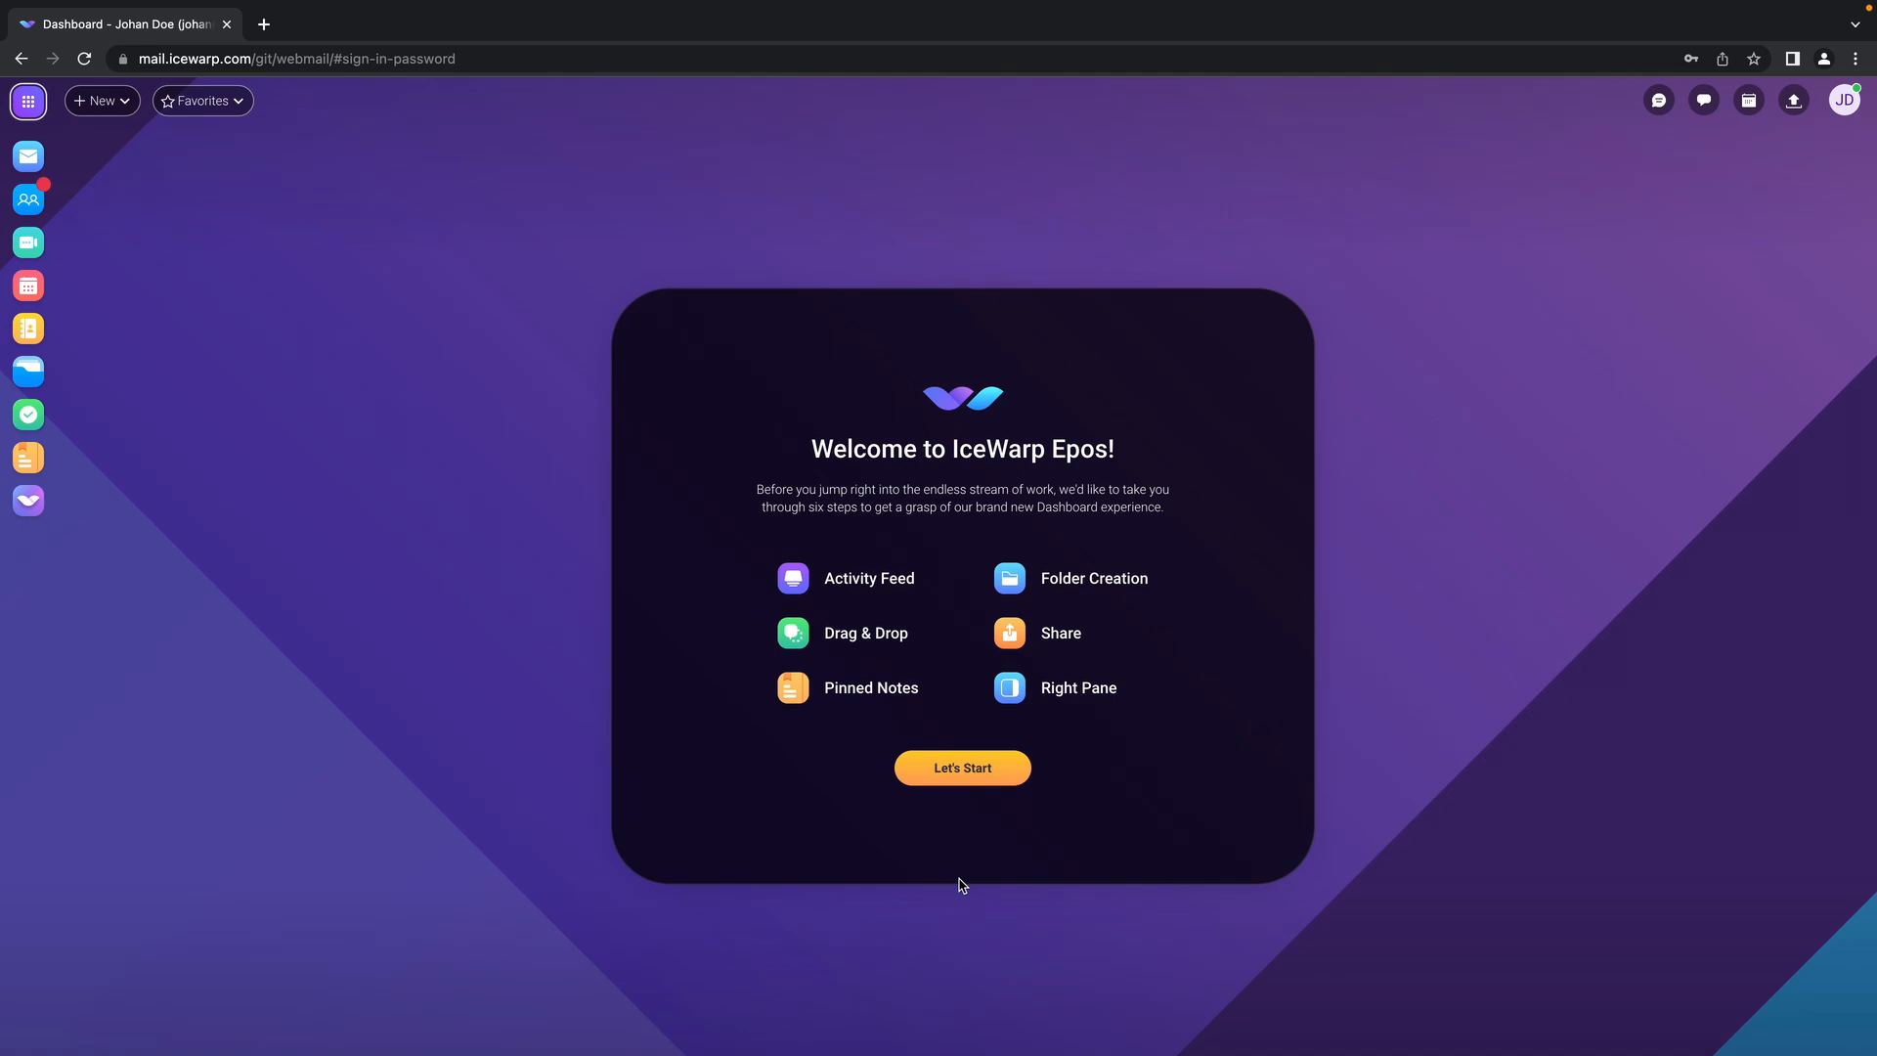
mouse_move(961, 880)
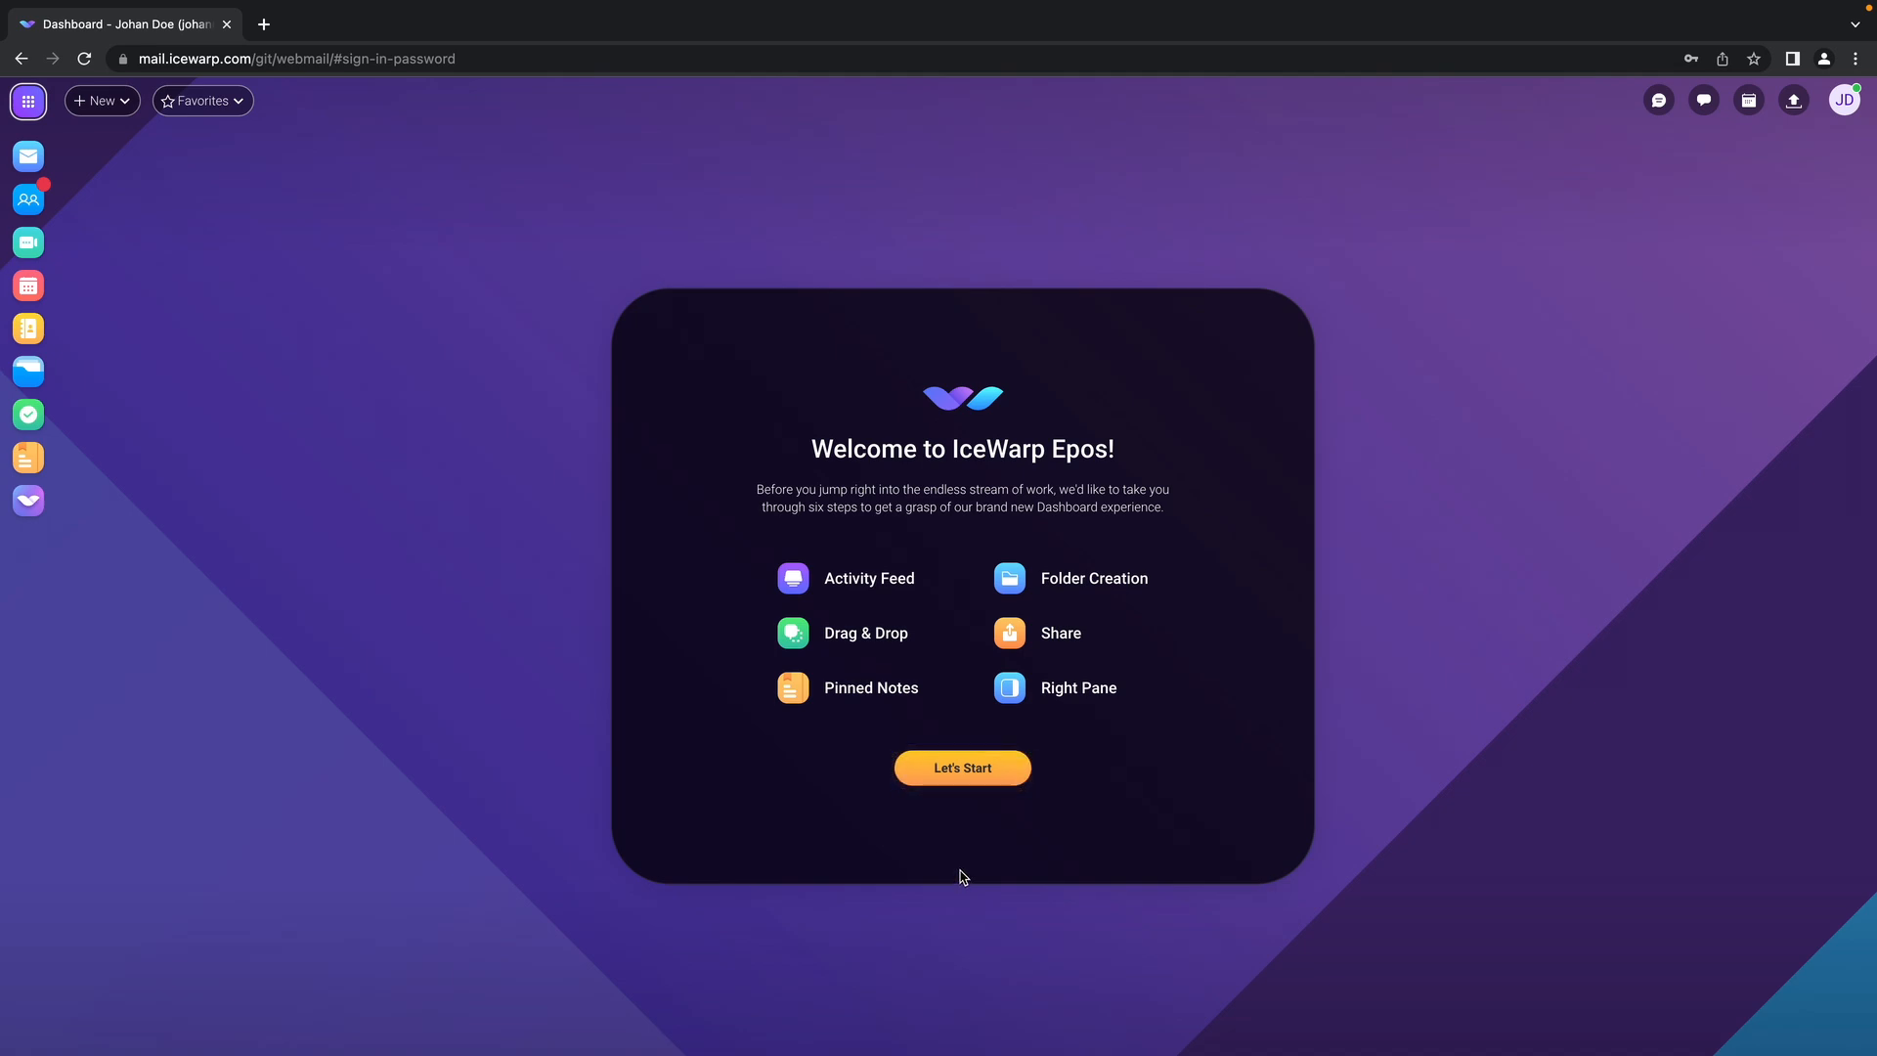
Start the dashboard tour and move past the Activity Feed card to step 2 of 7
click(962, 766)
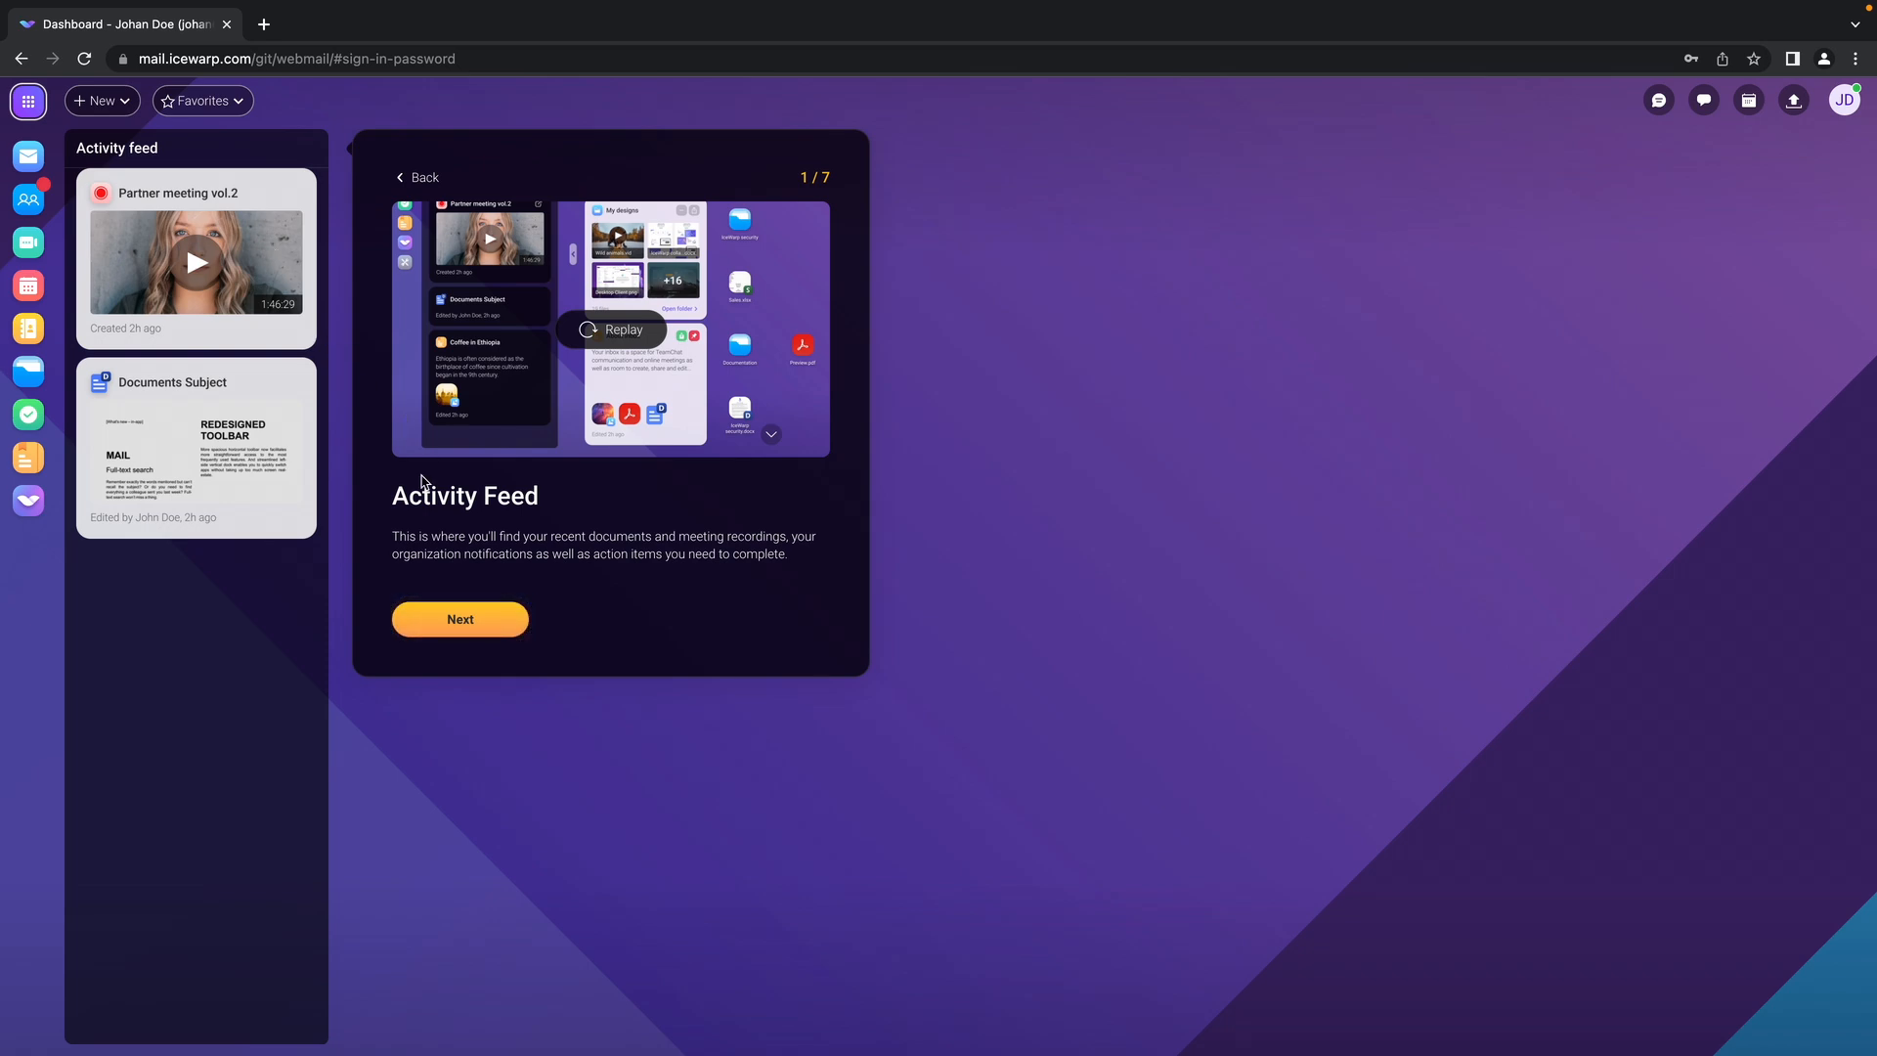
click(462, 618)
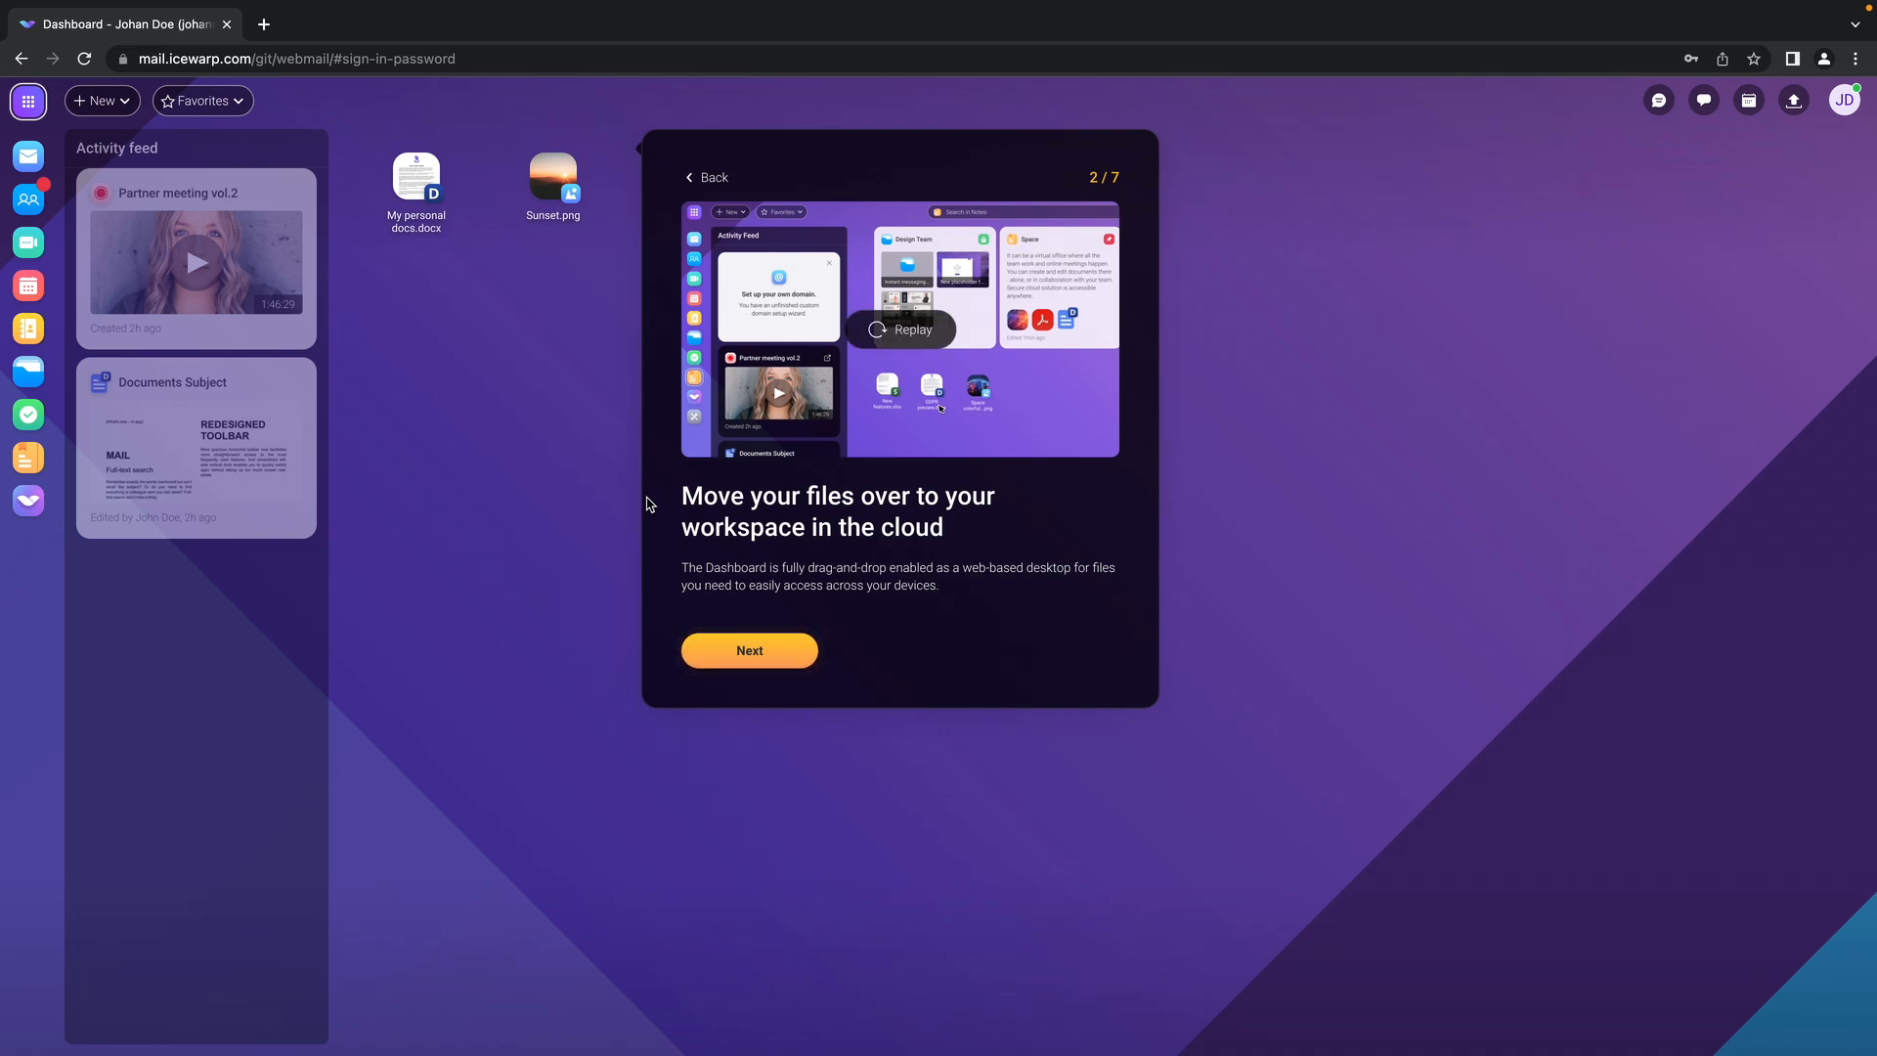
mouse_move(751, 653)
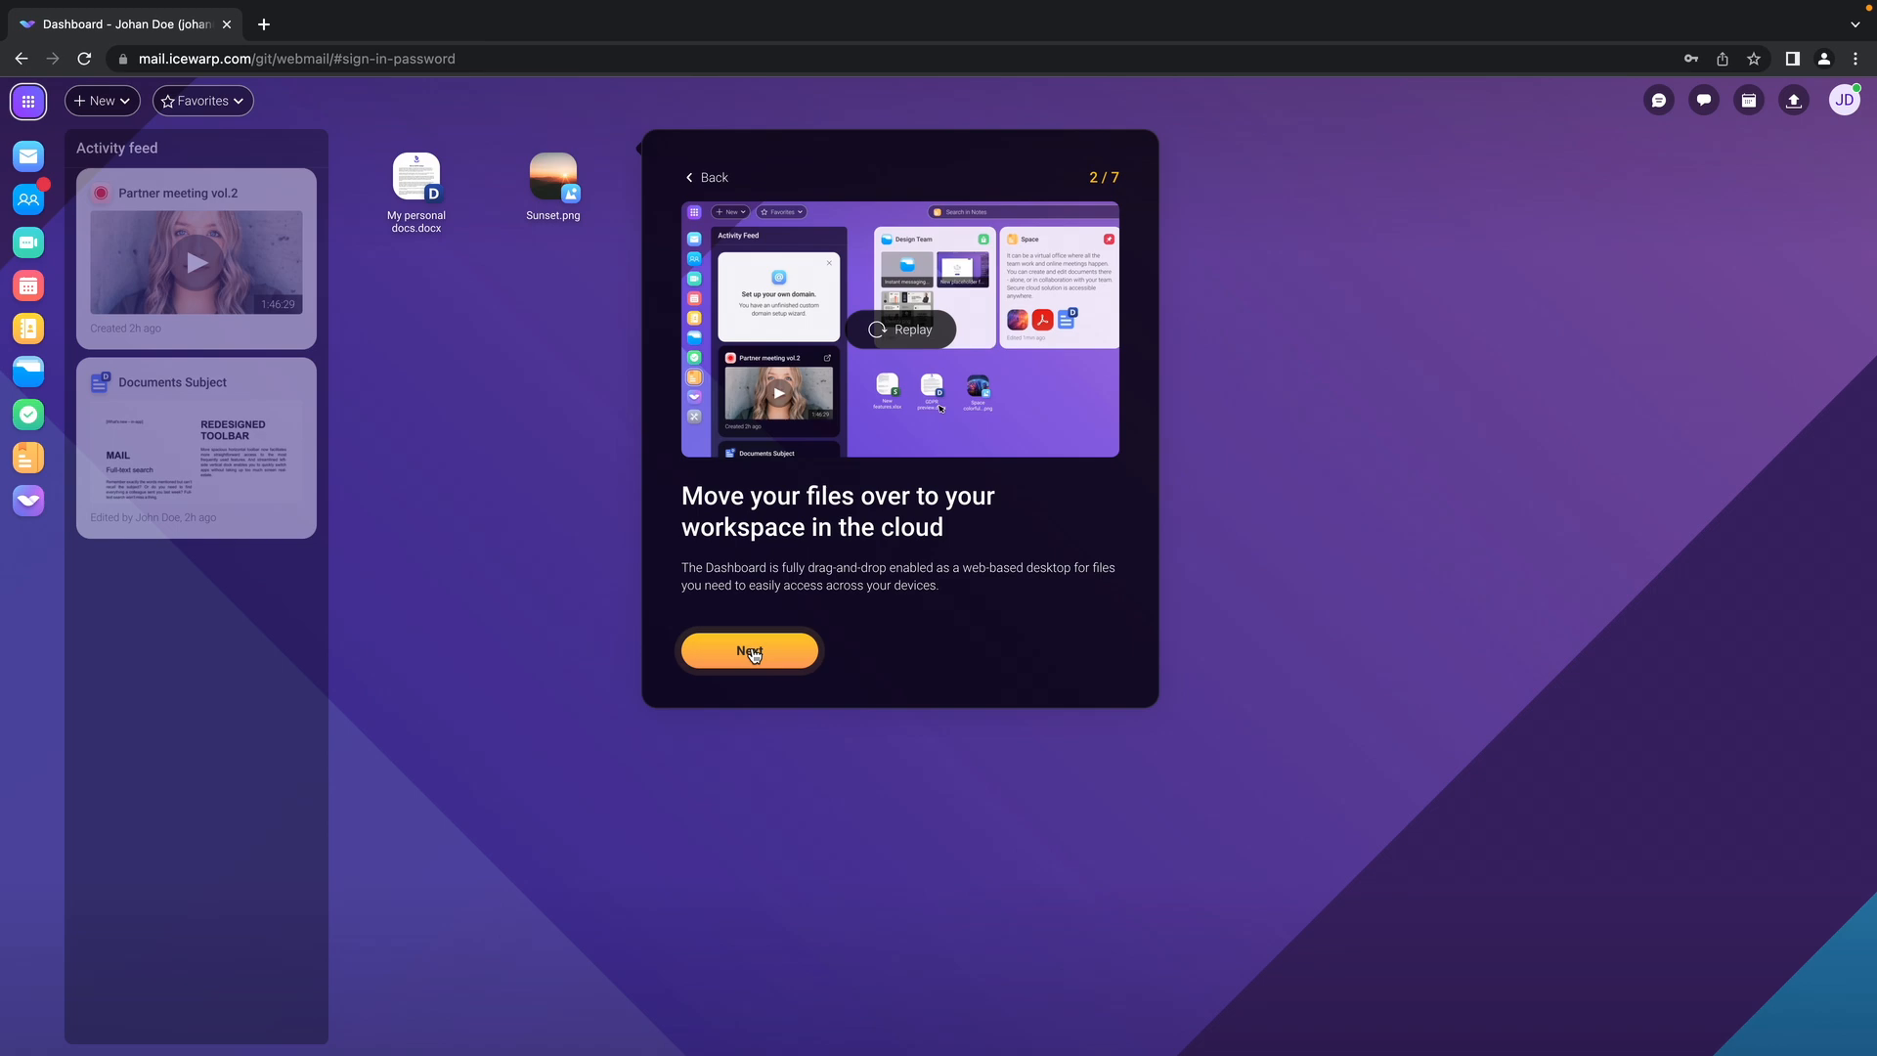
Advance the tour past moving files and Pinned Notes to Create a Folder, step 4 of 7
click(749, 651)
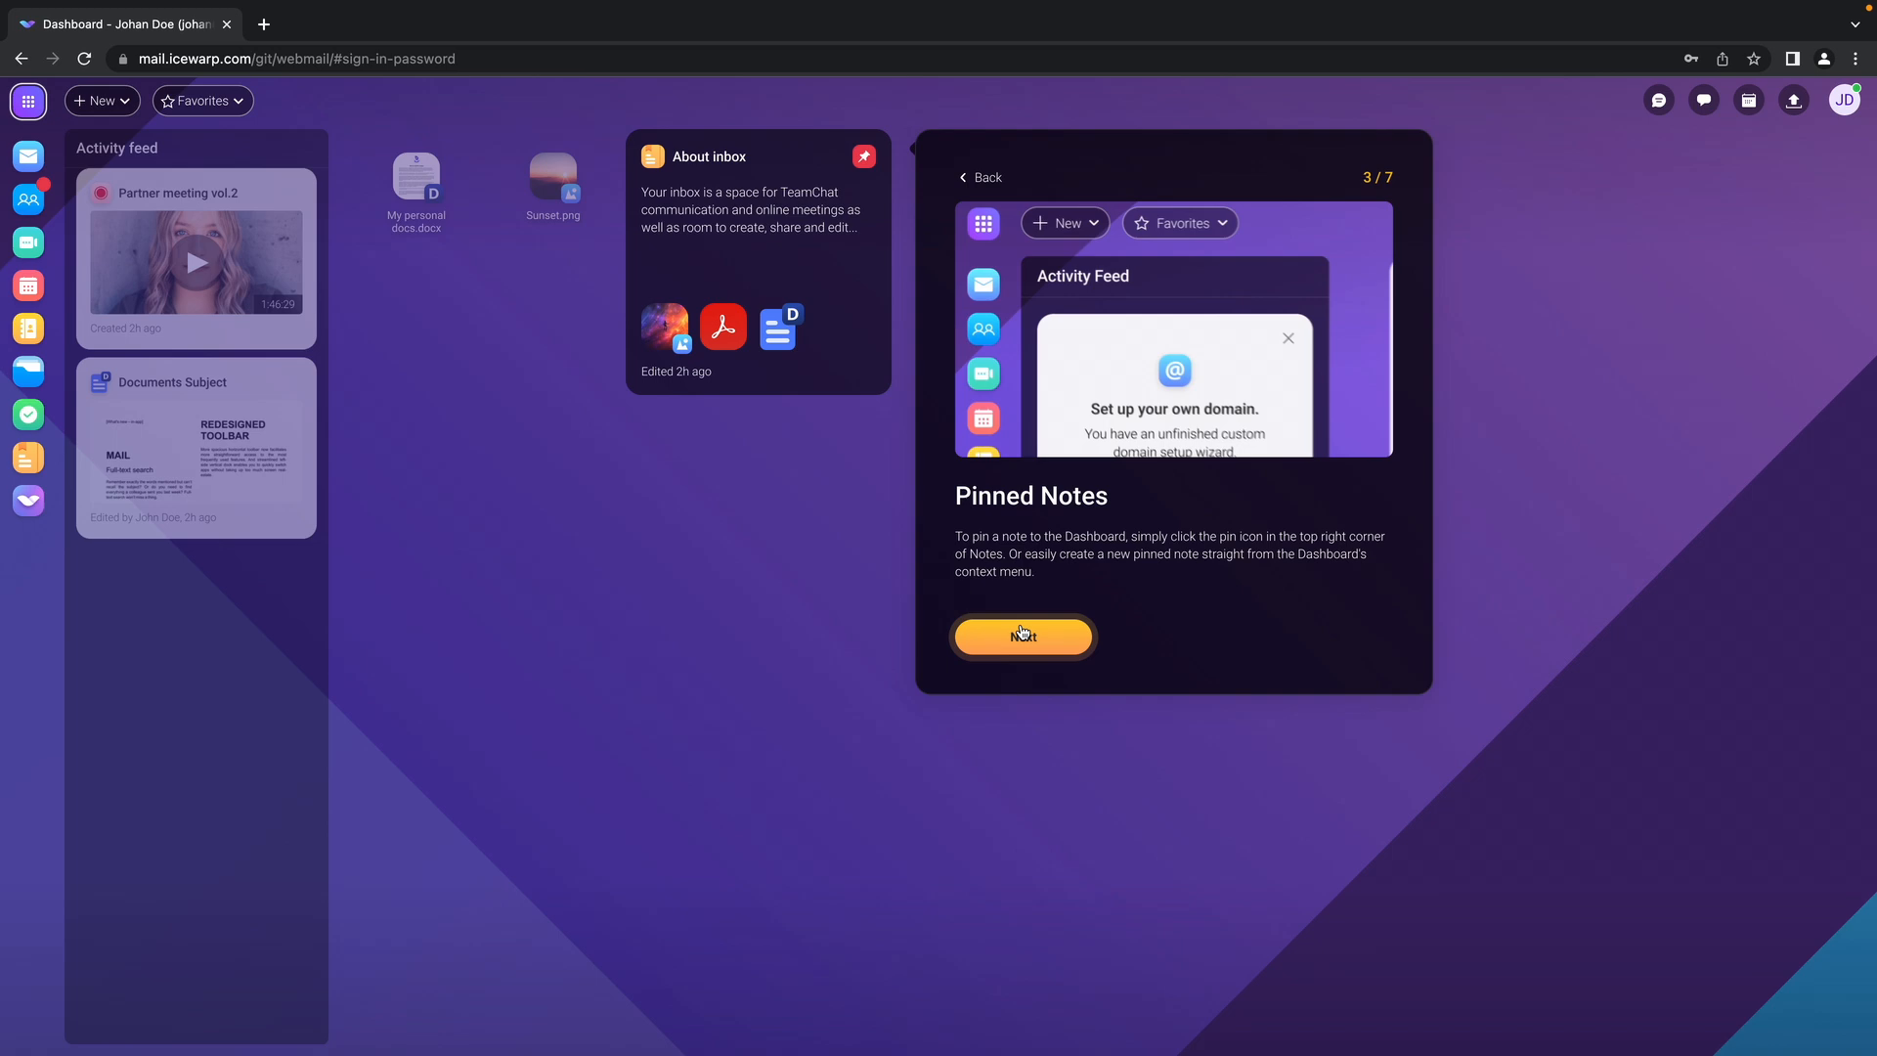
click(1022, 638)
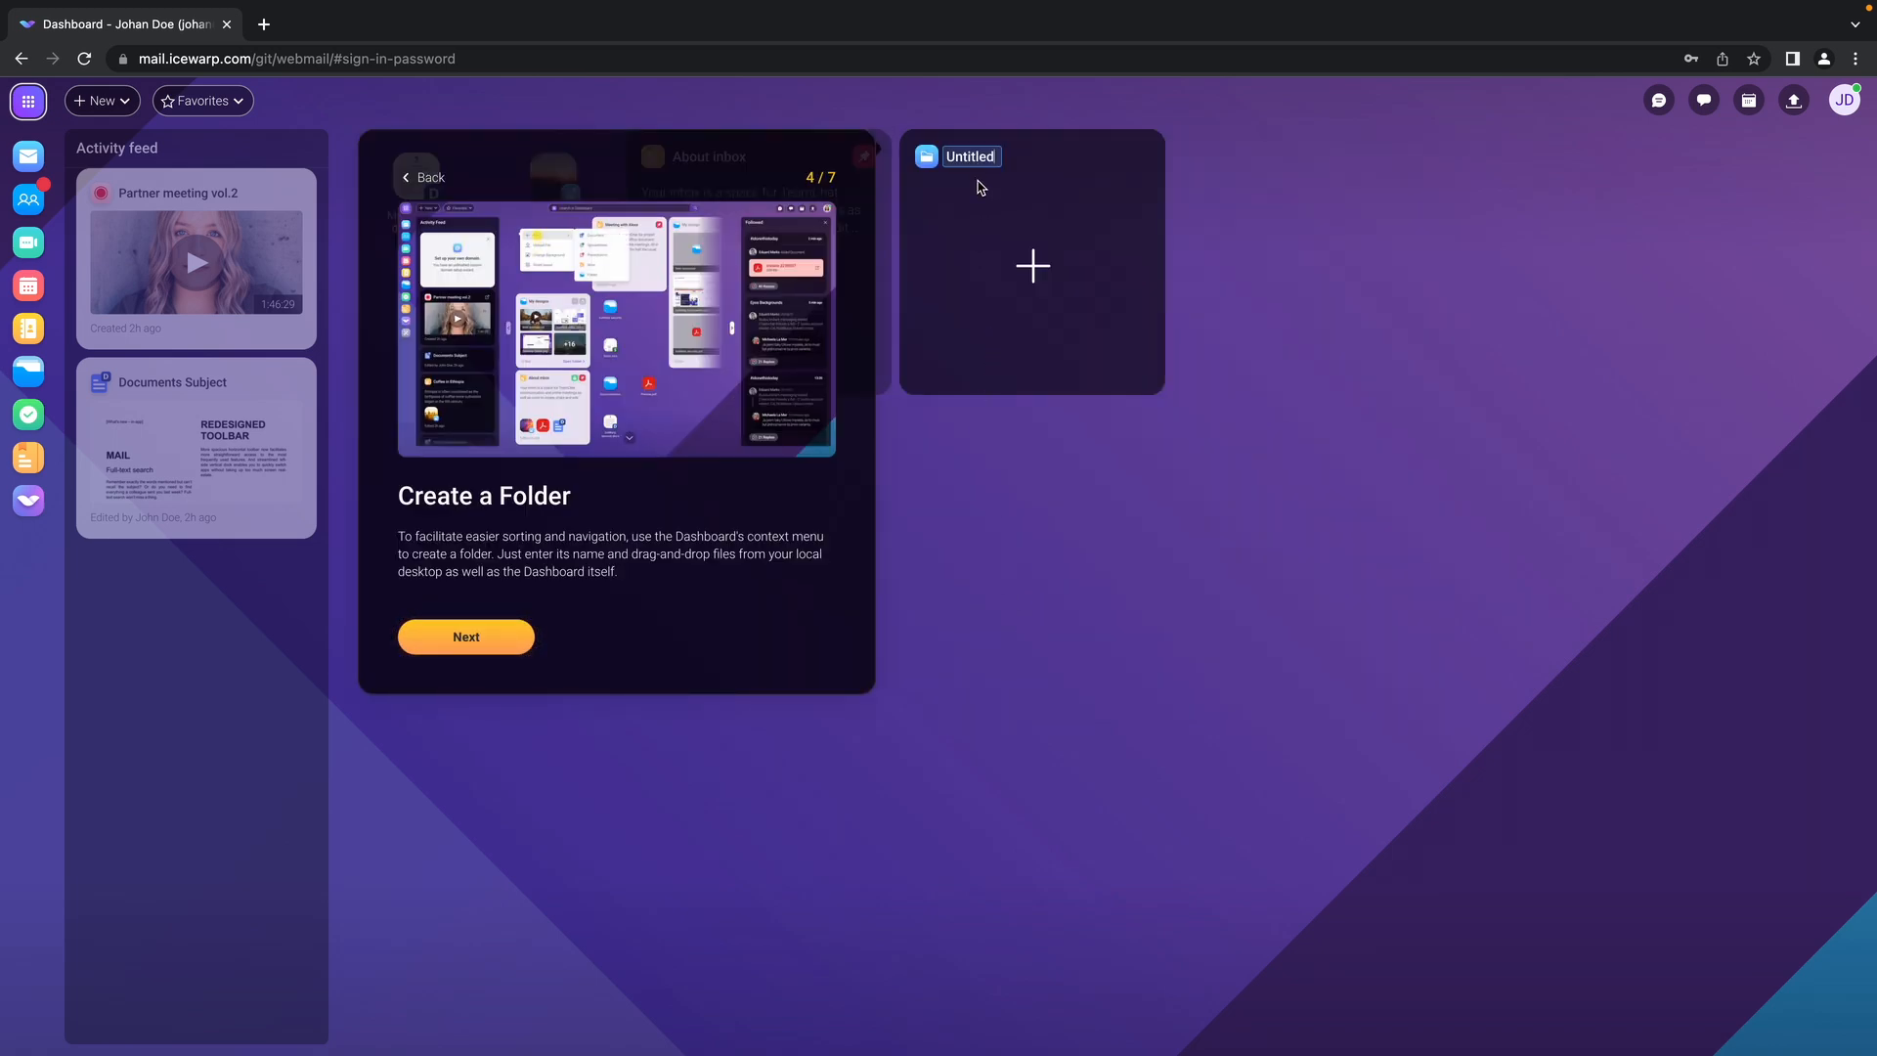
mouse_move(971, 176)
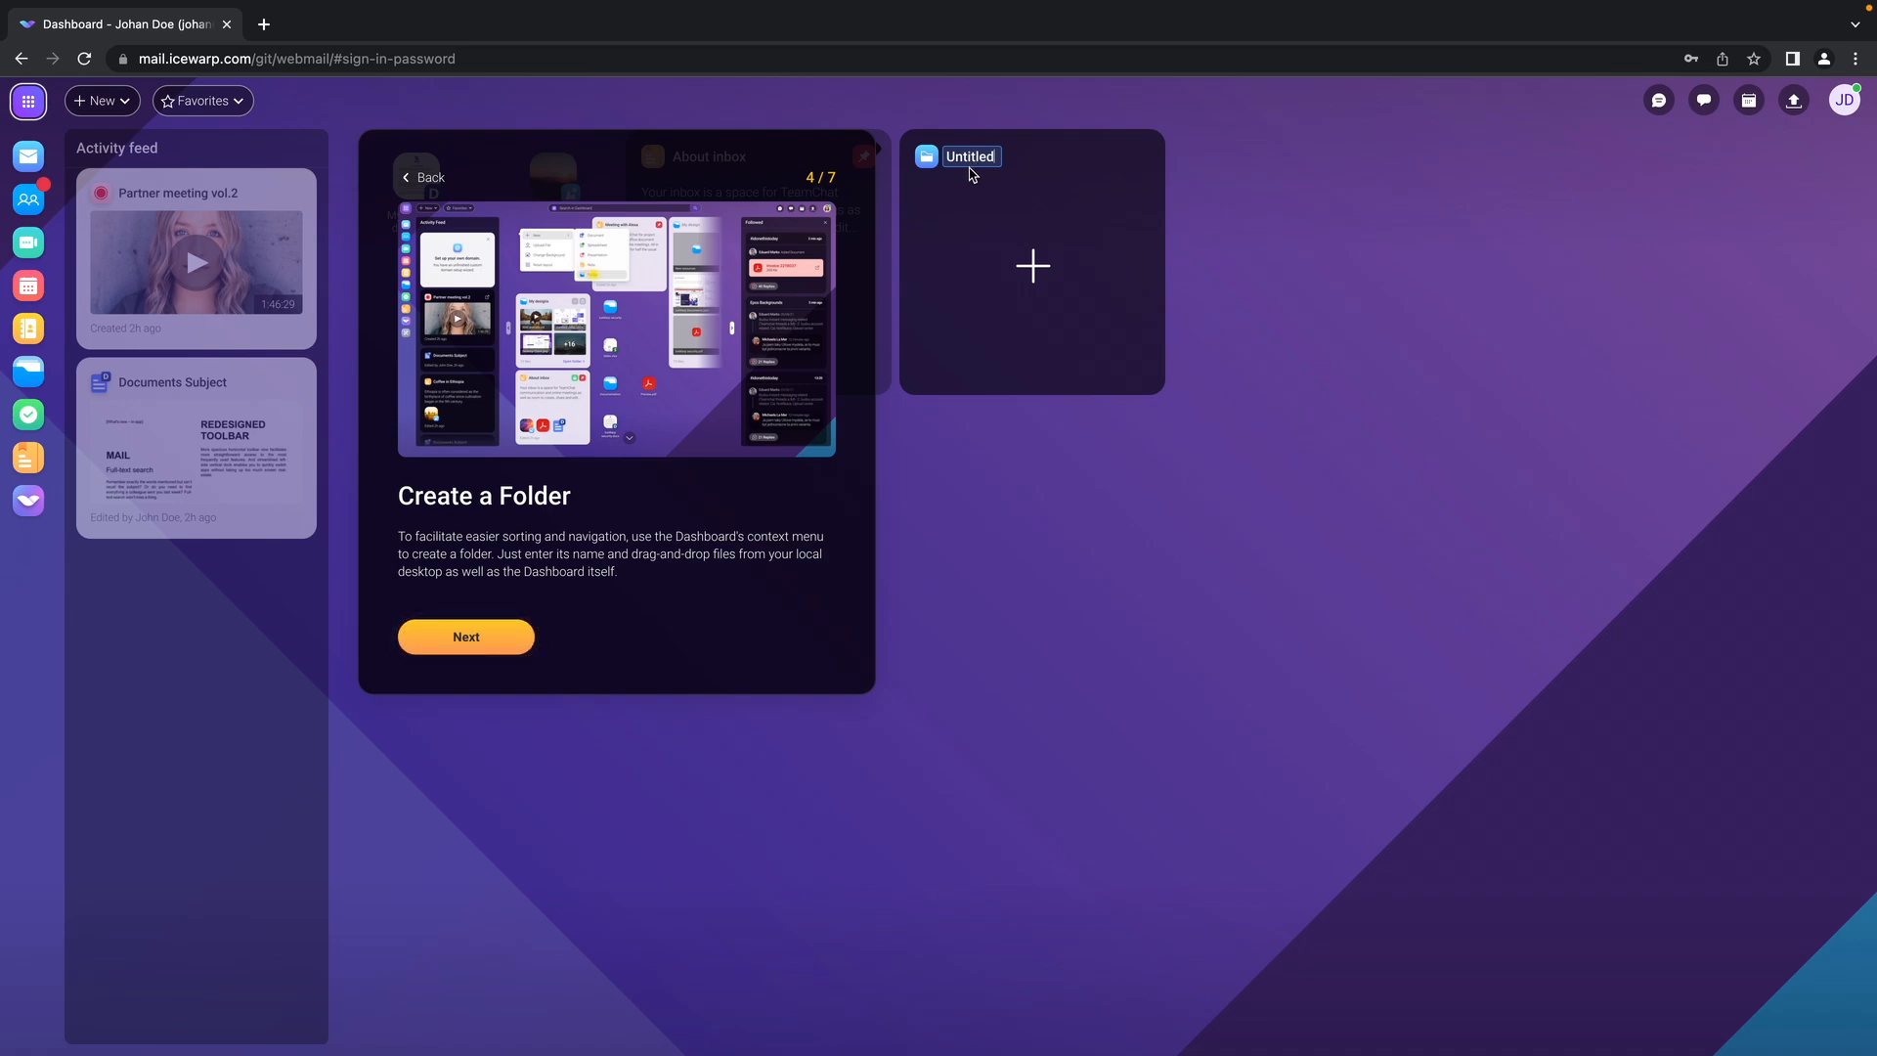
Advance the tour through Sharing and The Right Pane to Favorites, step 7 of 7
click(466, 637)
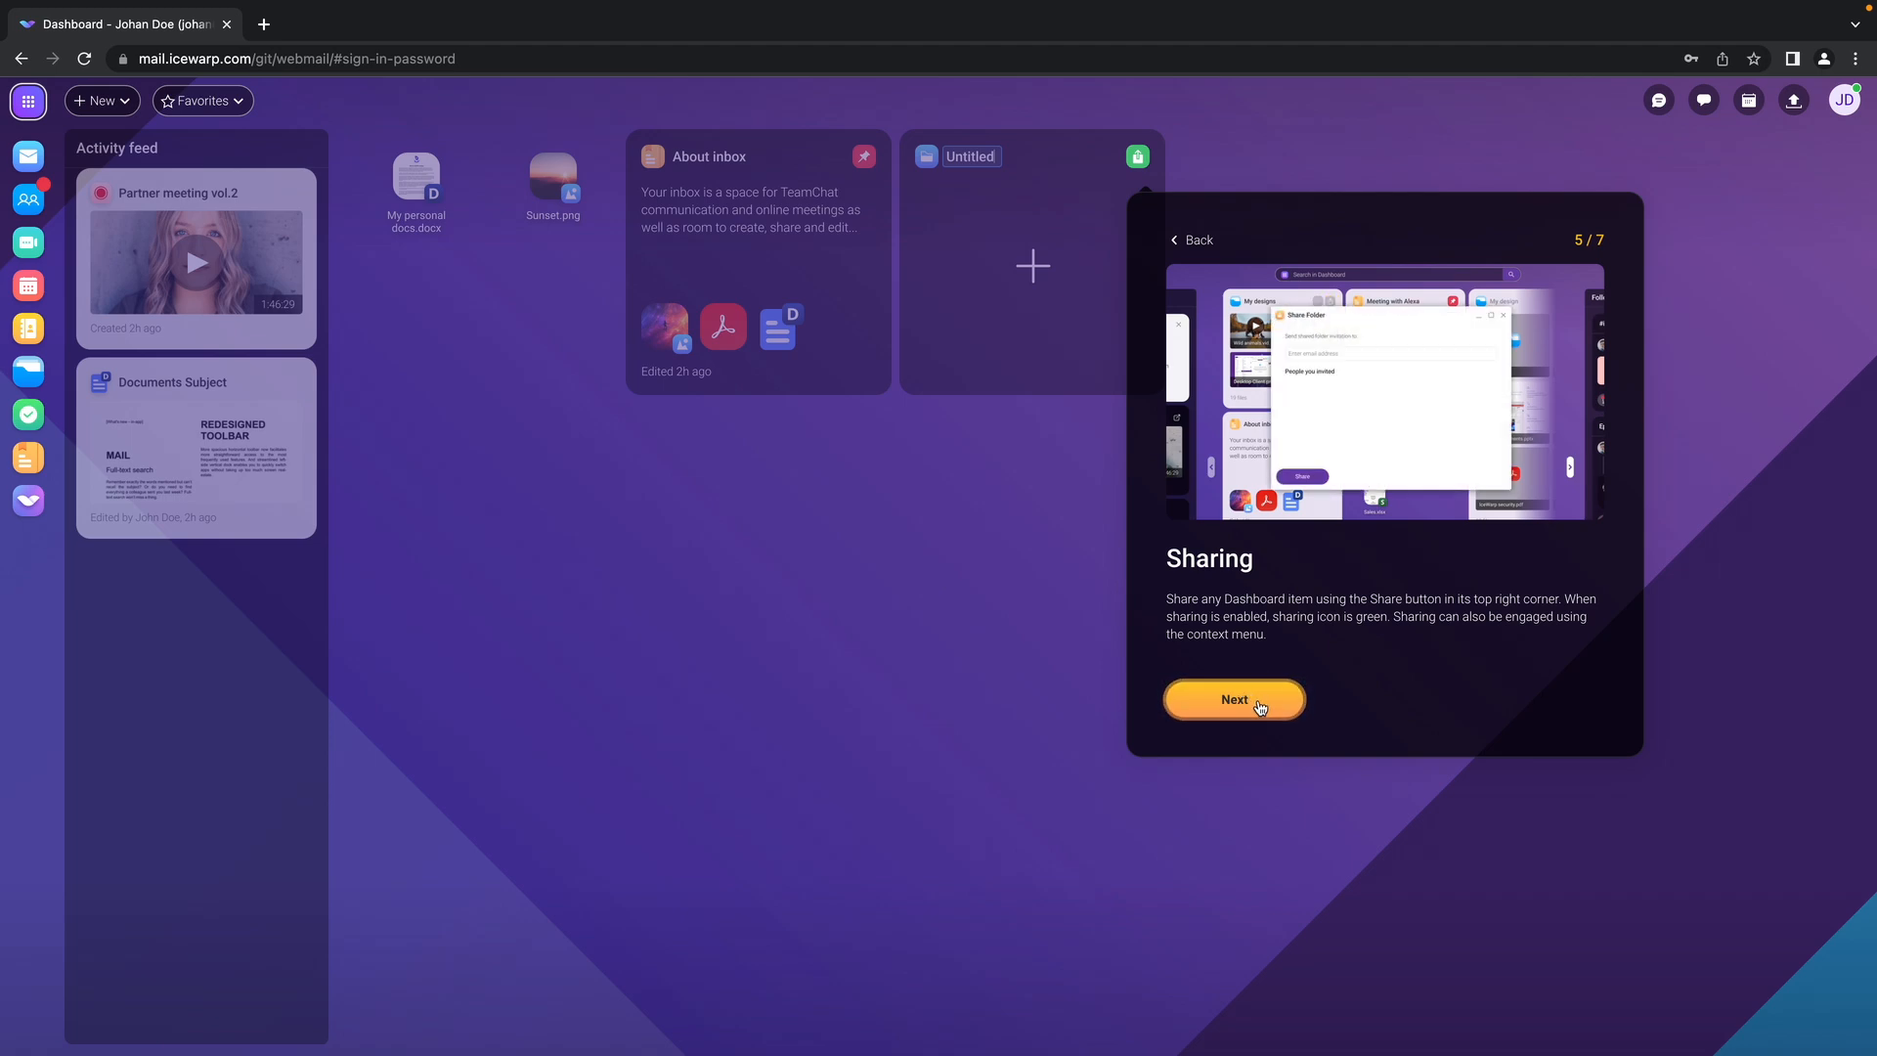
click(1234, 698)
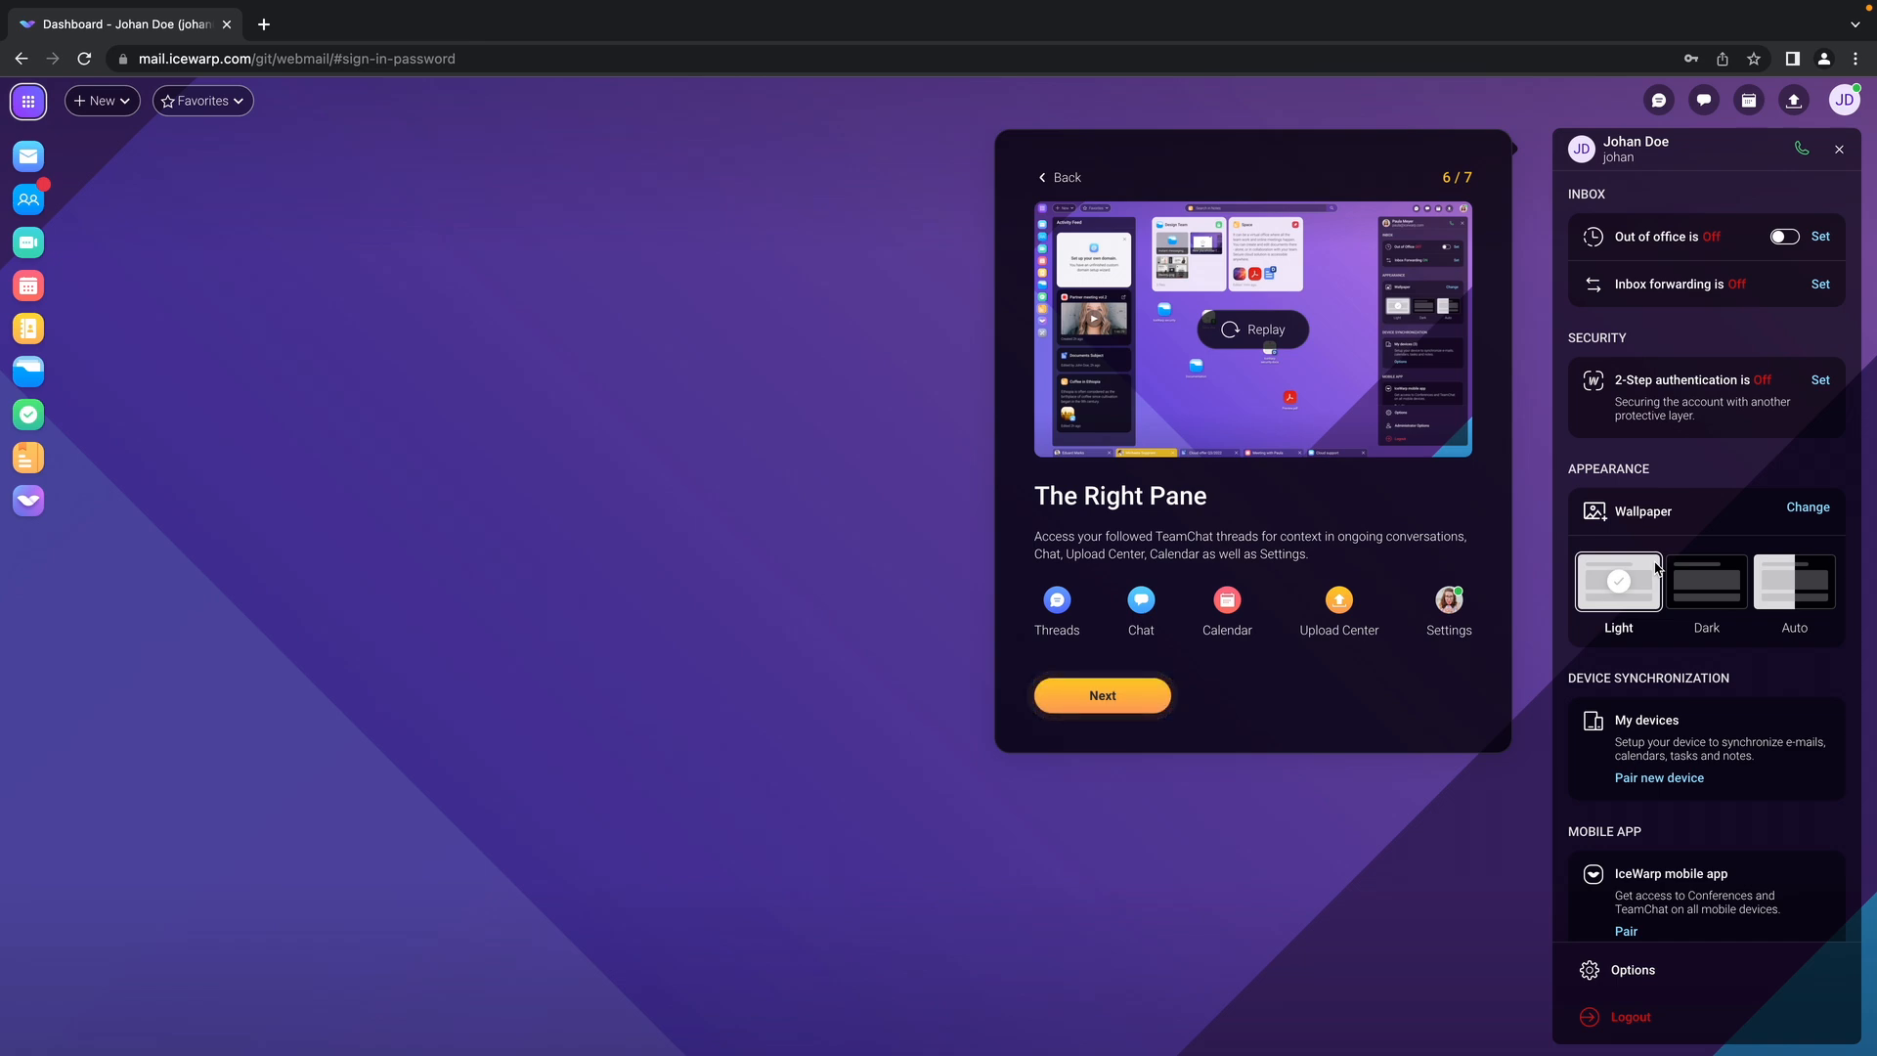
mouse_move(1662, 841)
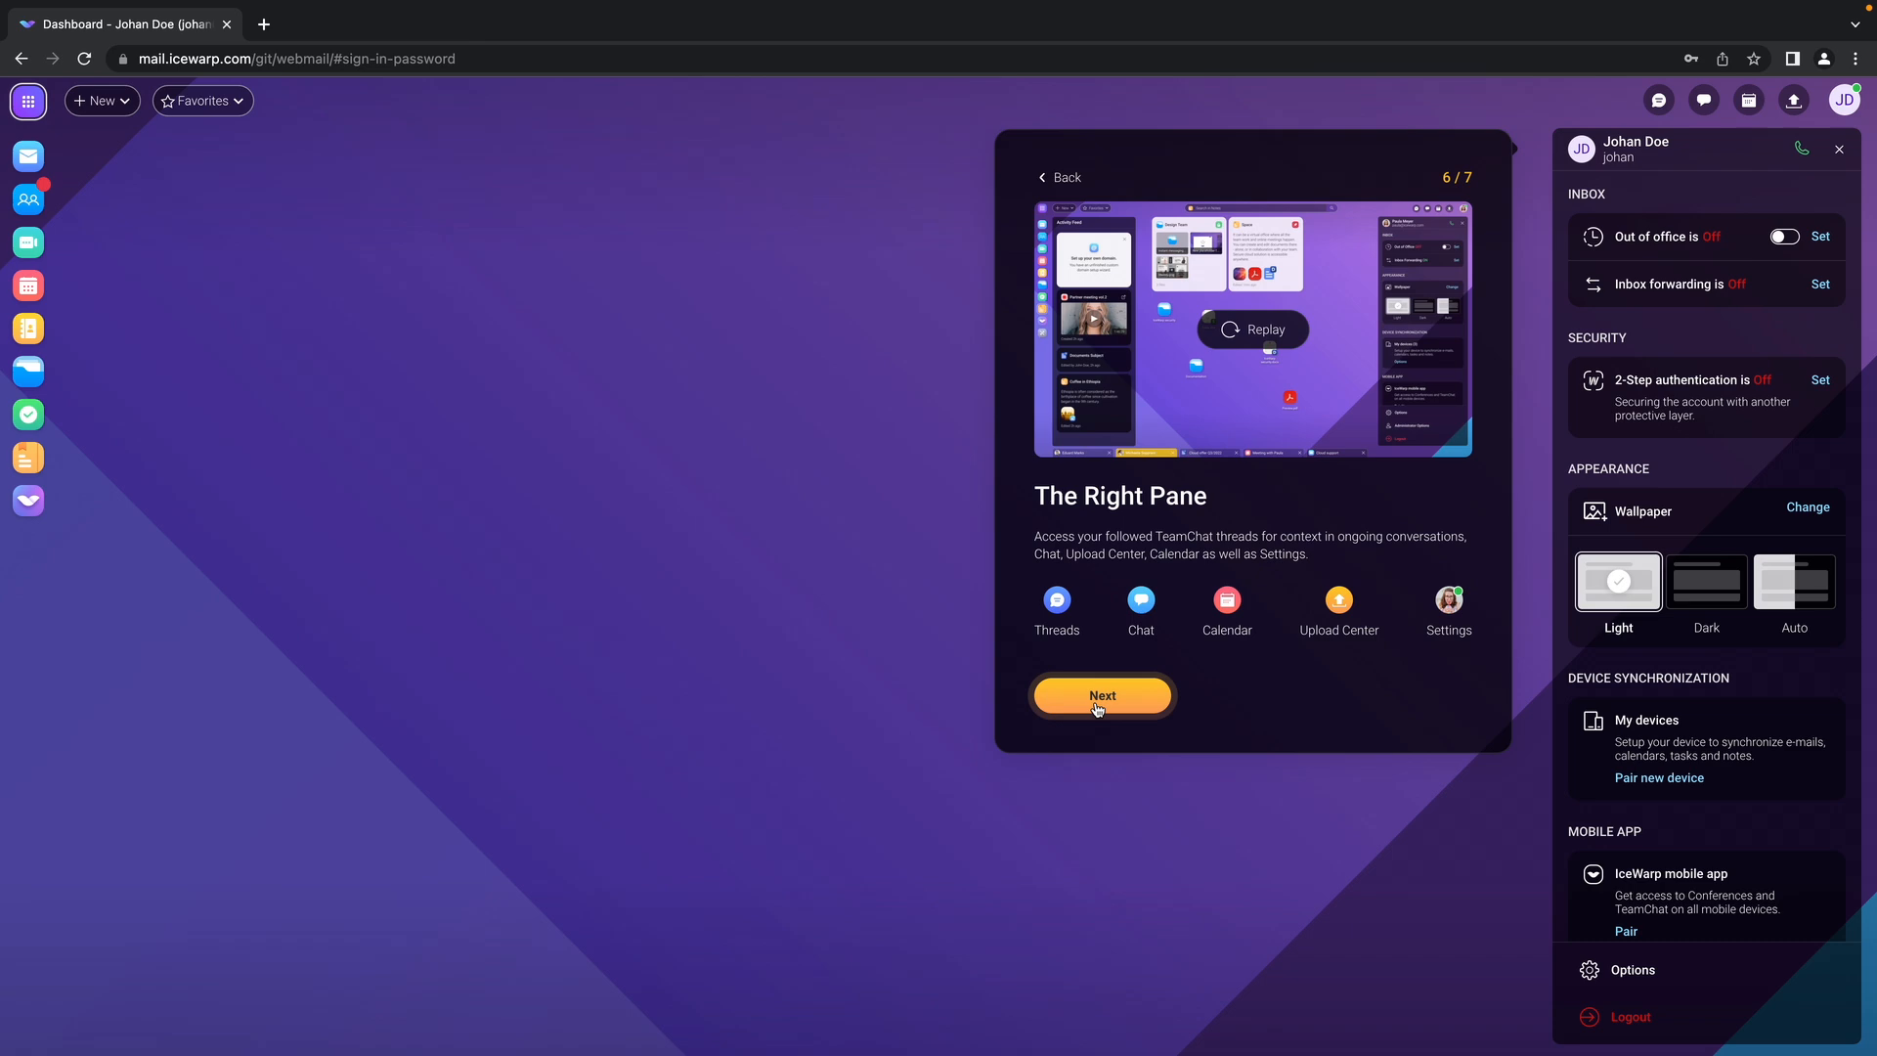
click(1102, 696)
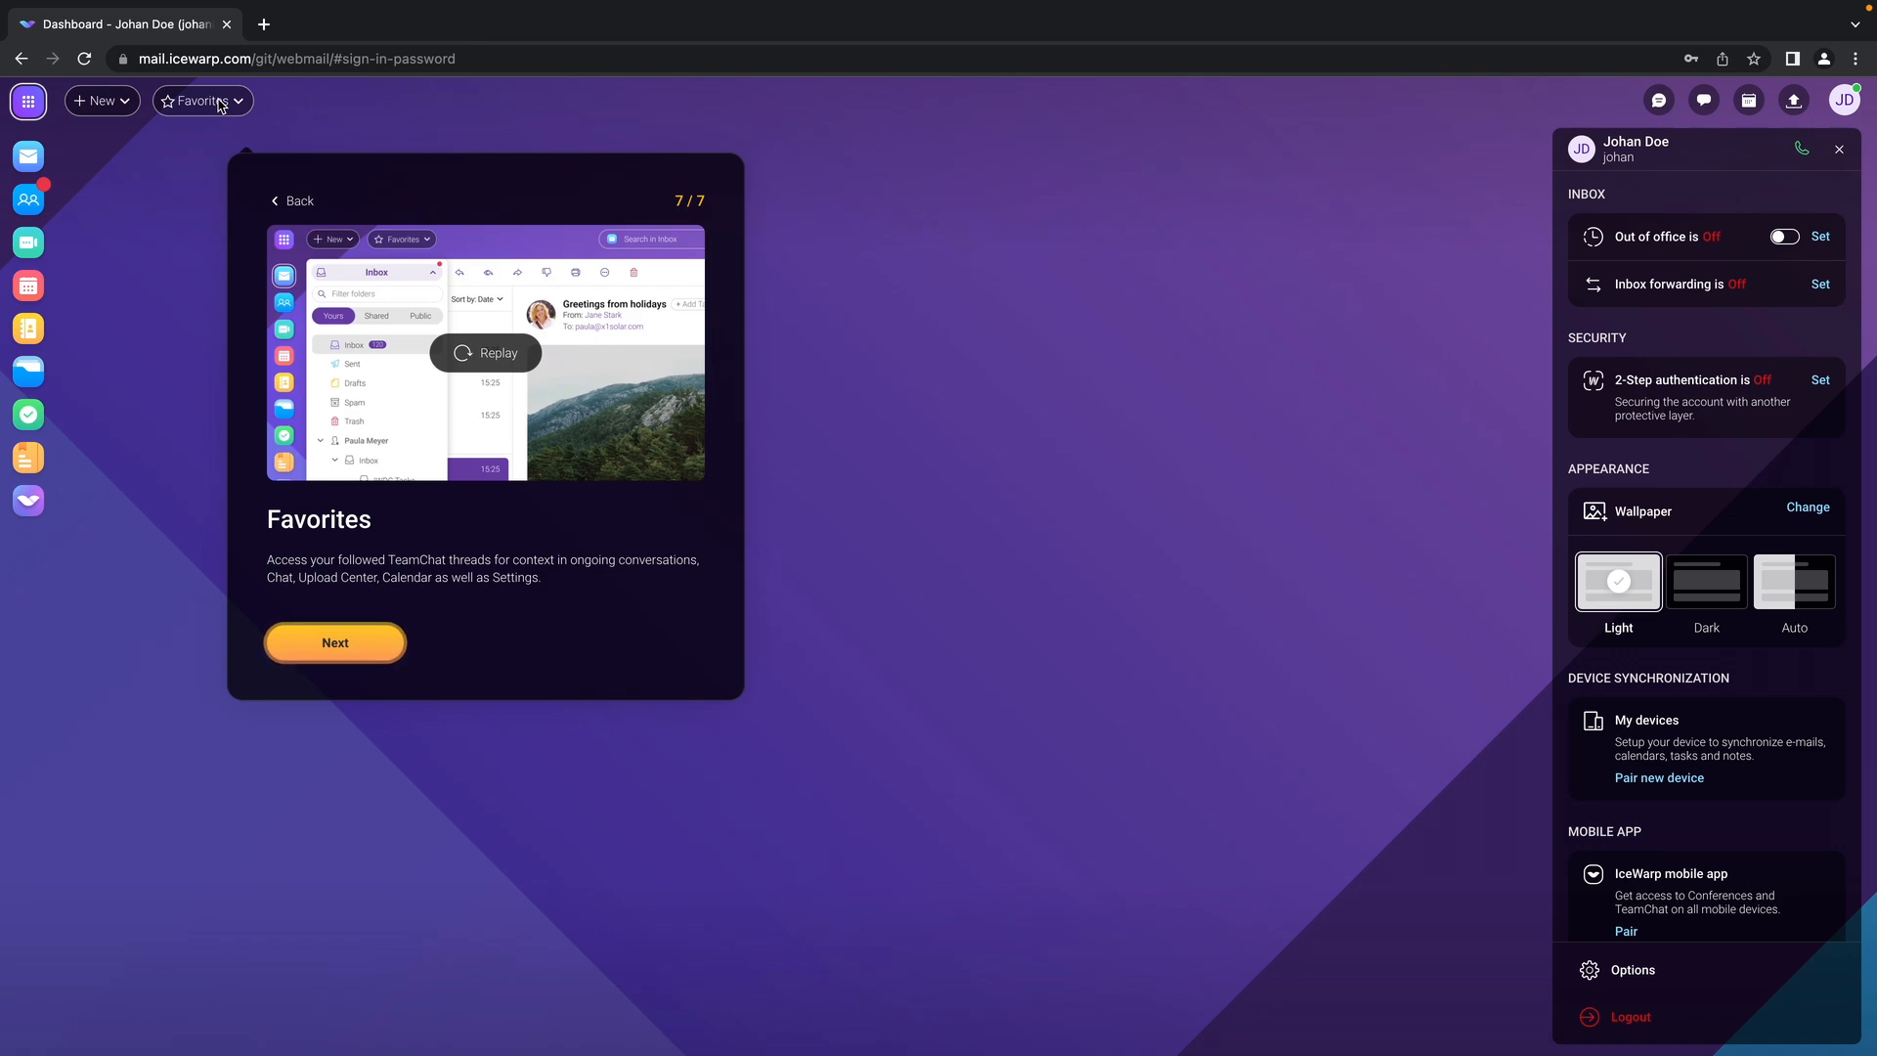
Finish the Favorites card and Start Working, leaving the inbox hint on the Dashboard
click(336, 641)
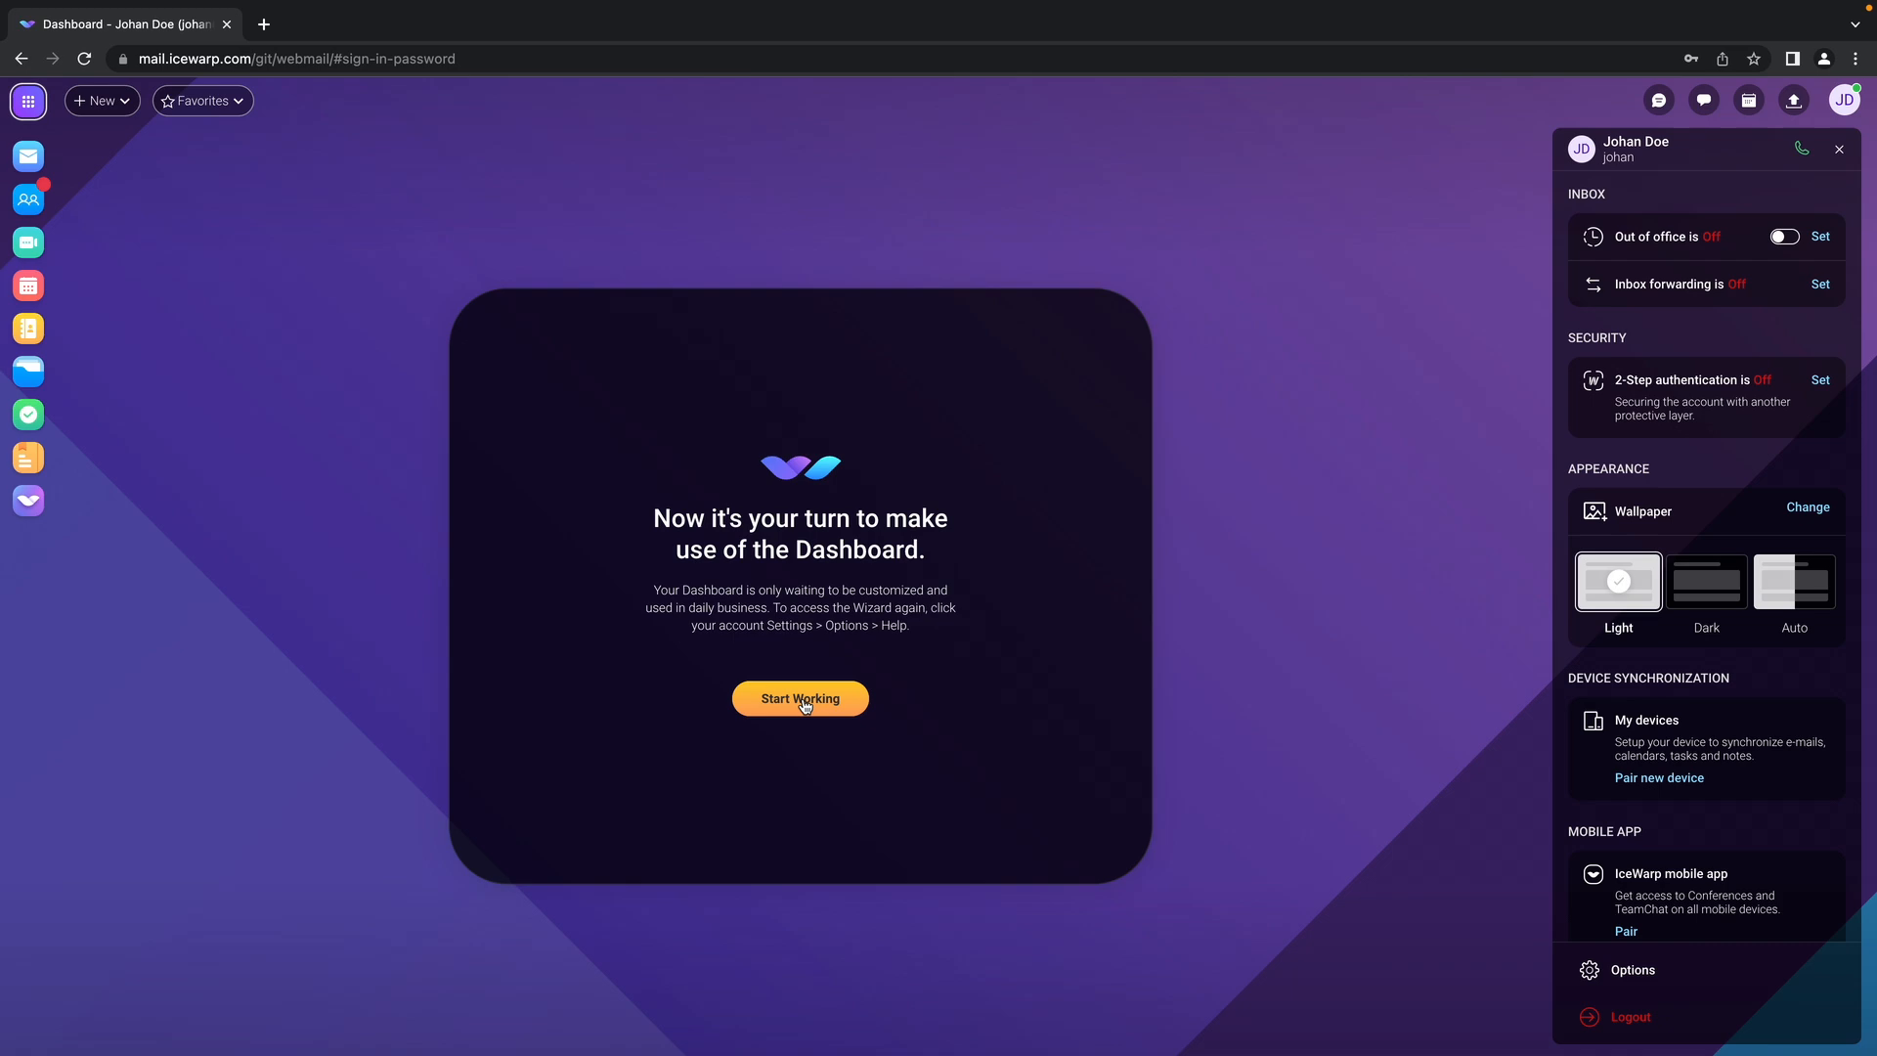
click(799, 698)
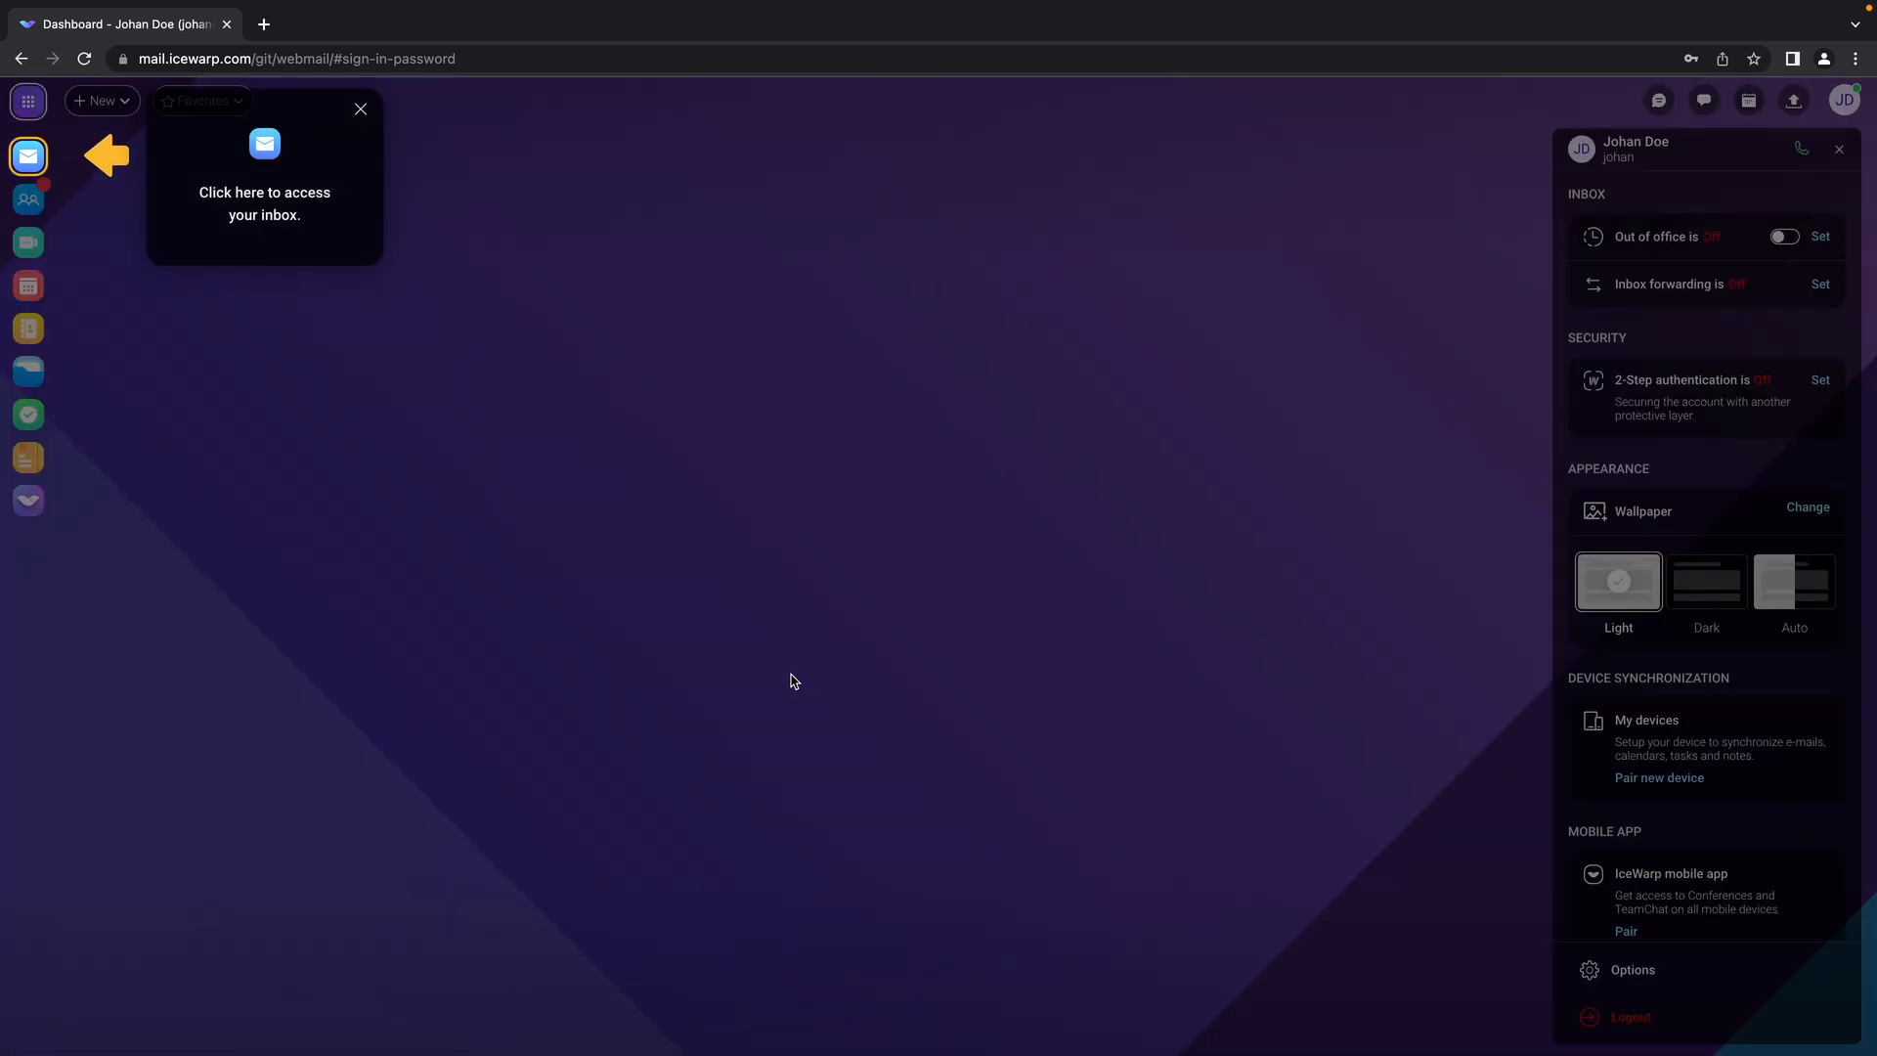
mouse_move(782, 671)
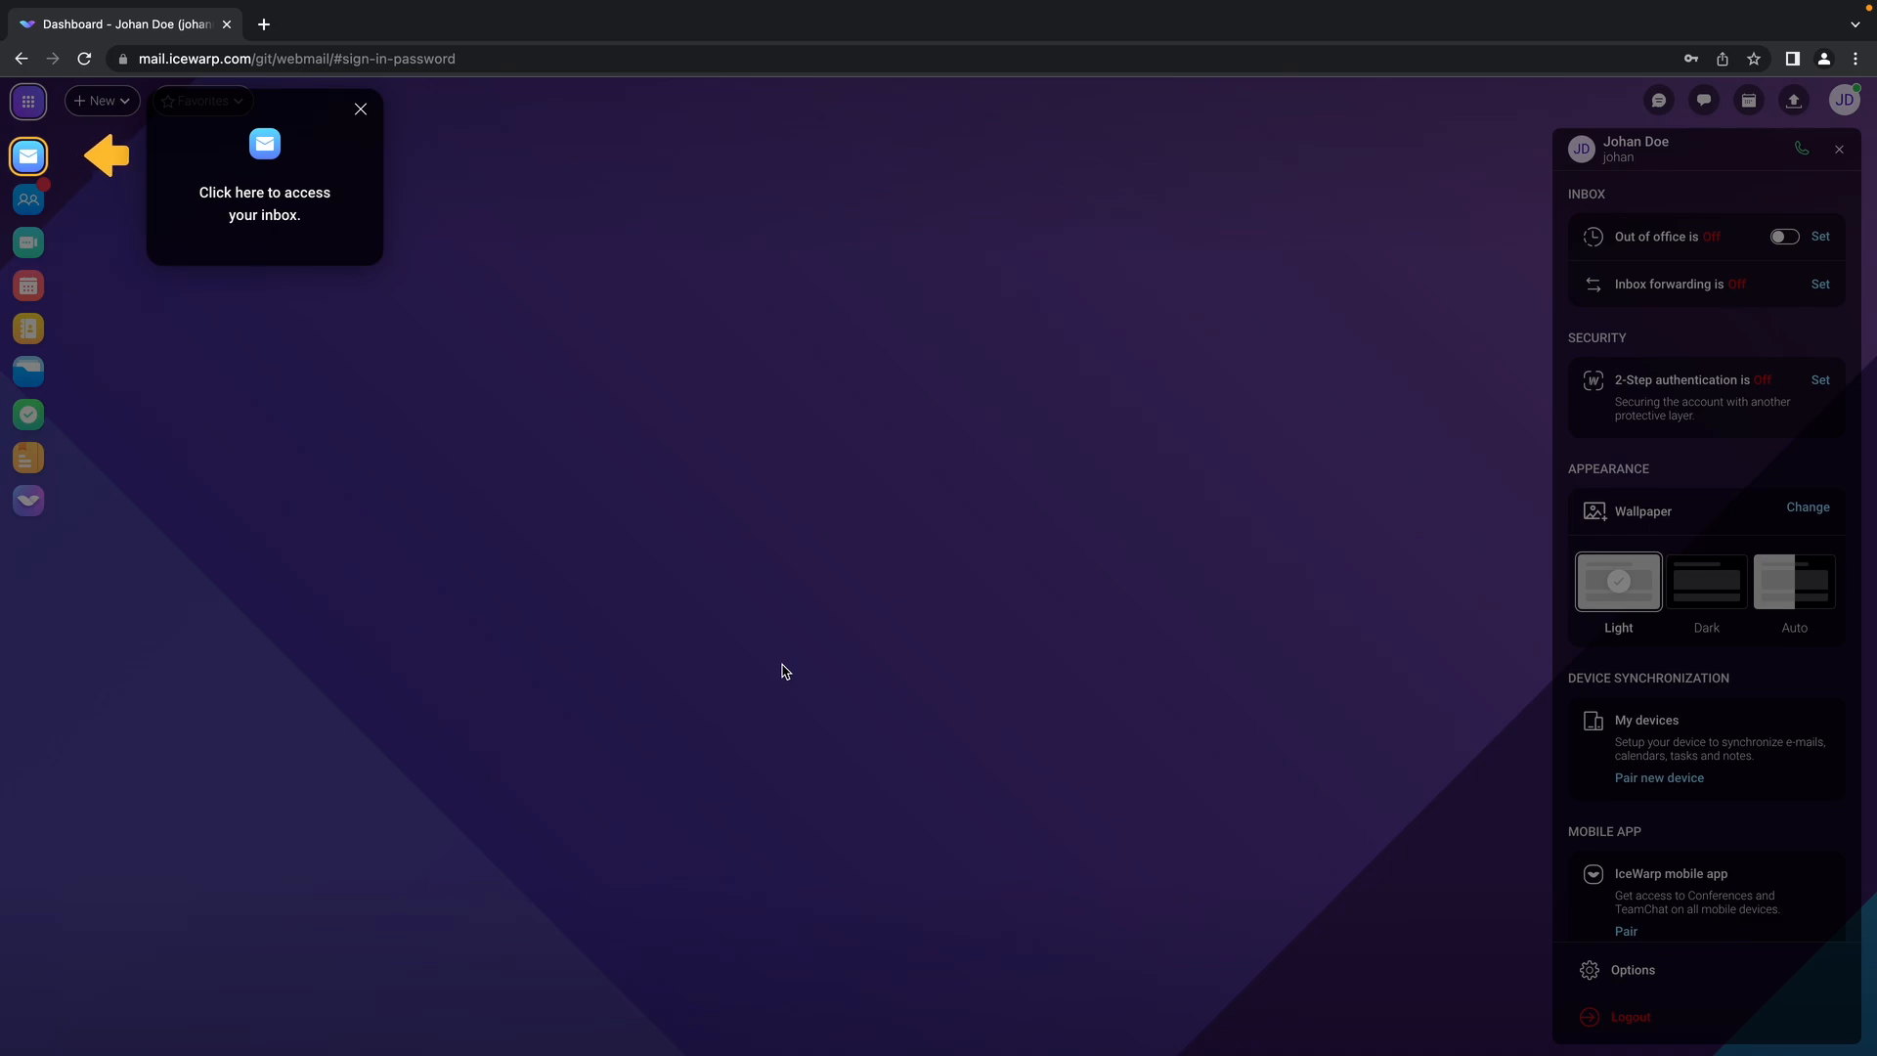
mouse_move(63, 208)
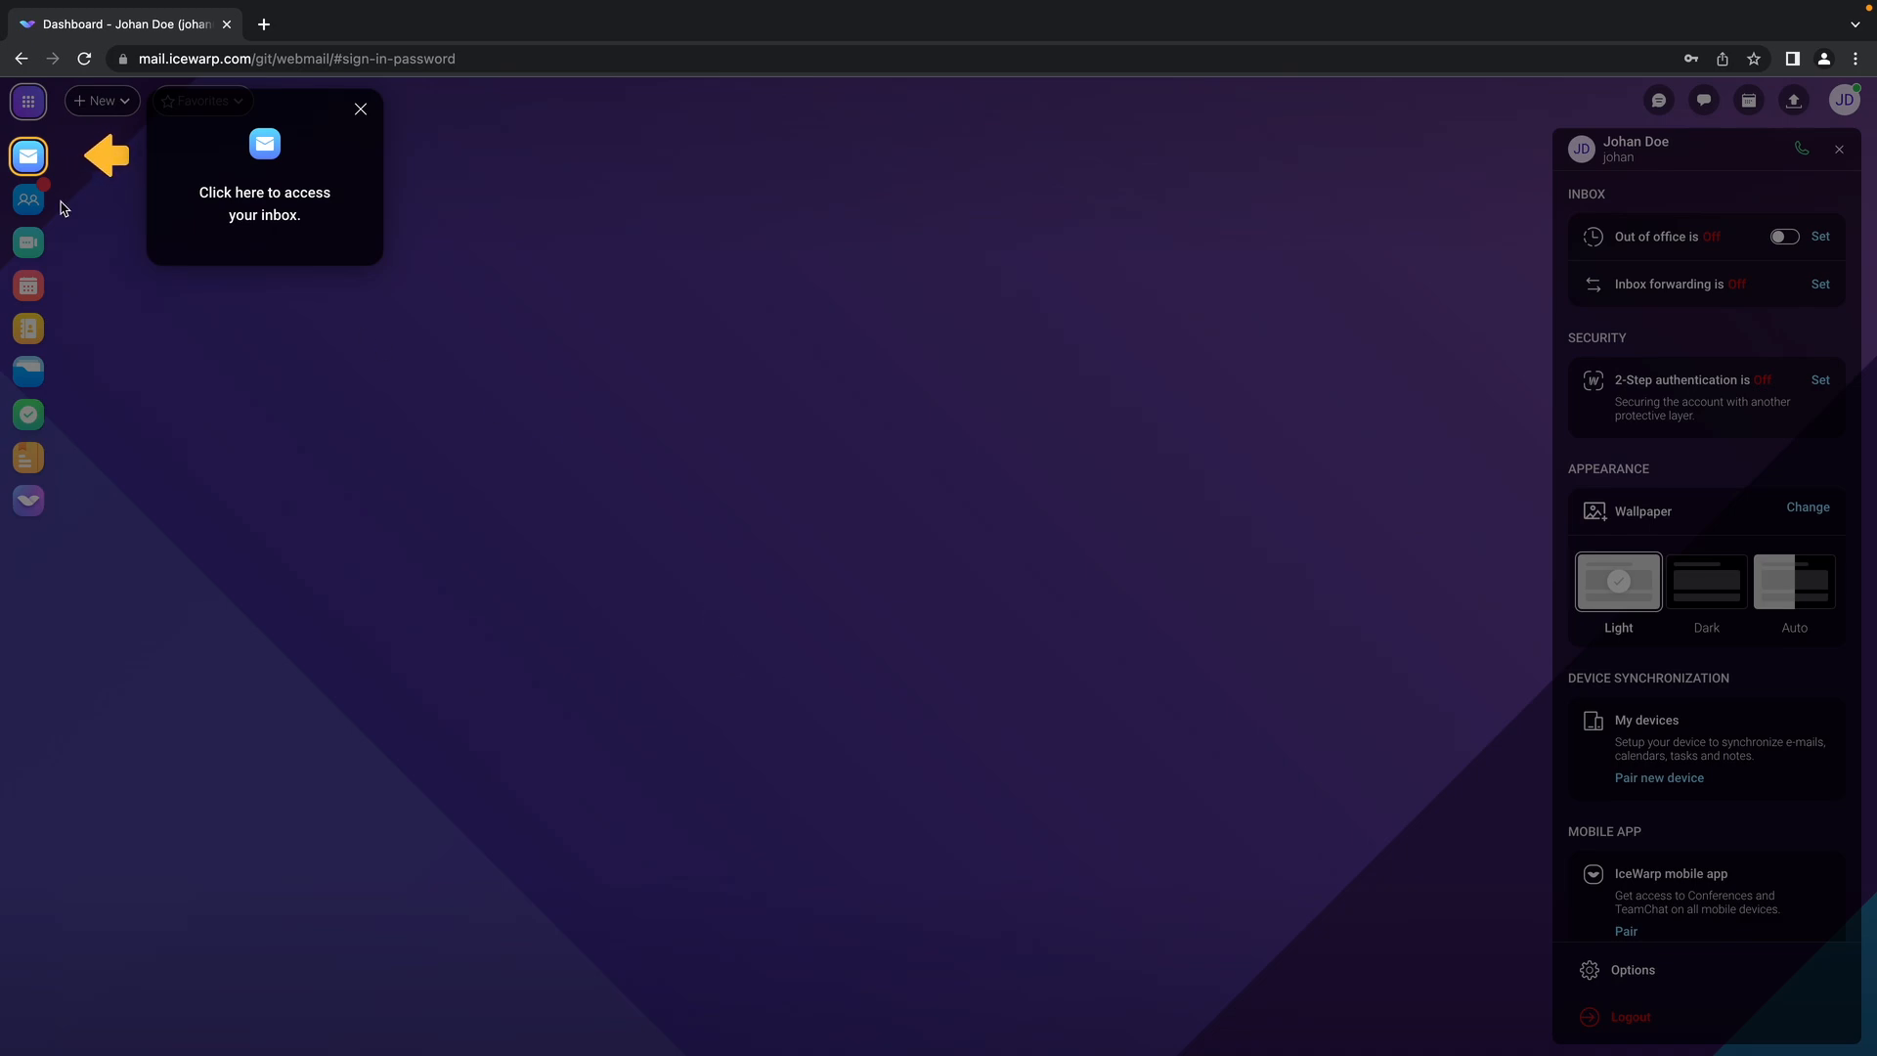
Switch to the Inbox via the left bar, showing the Welcome to IceWarp email from Mail Delivery Subsystem
click(28, 157)
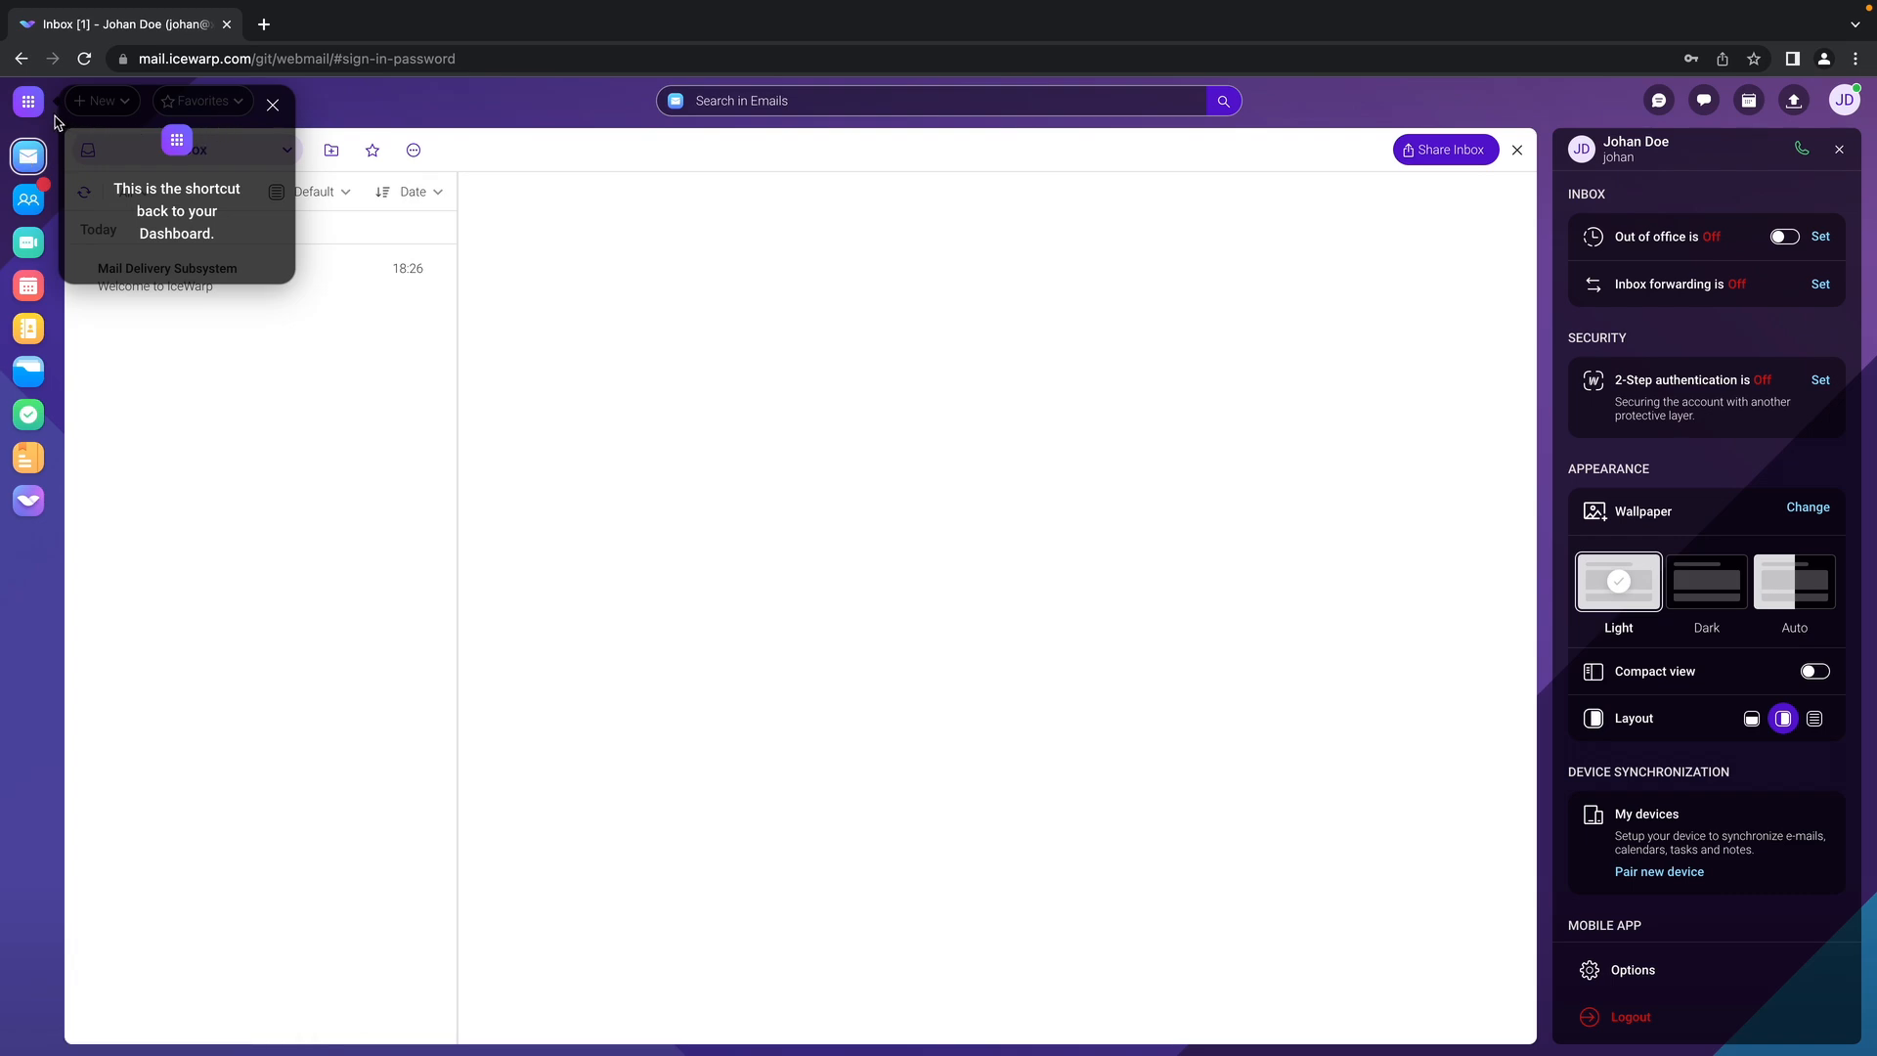
mouse_move(29, 104)
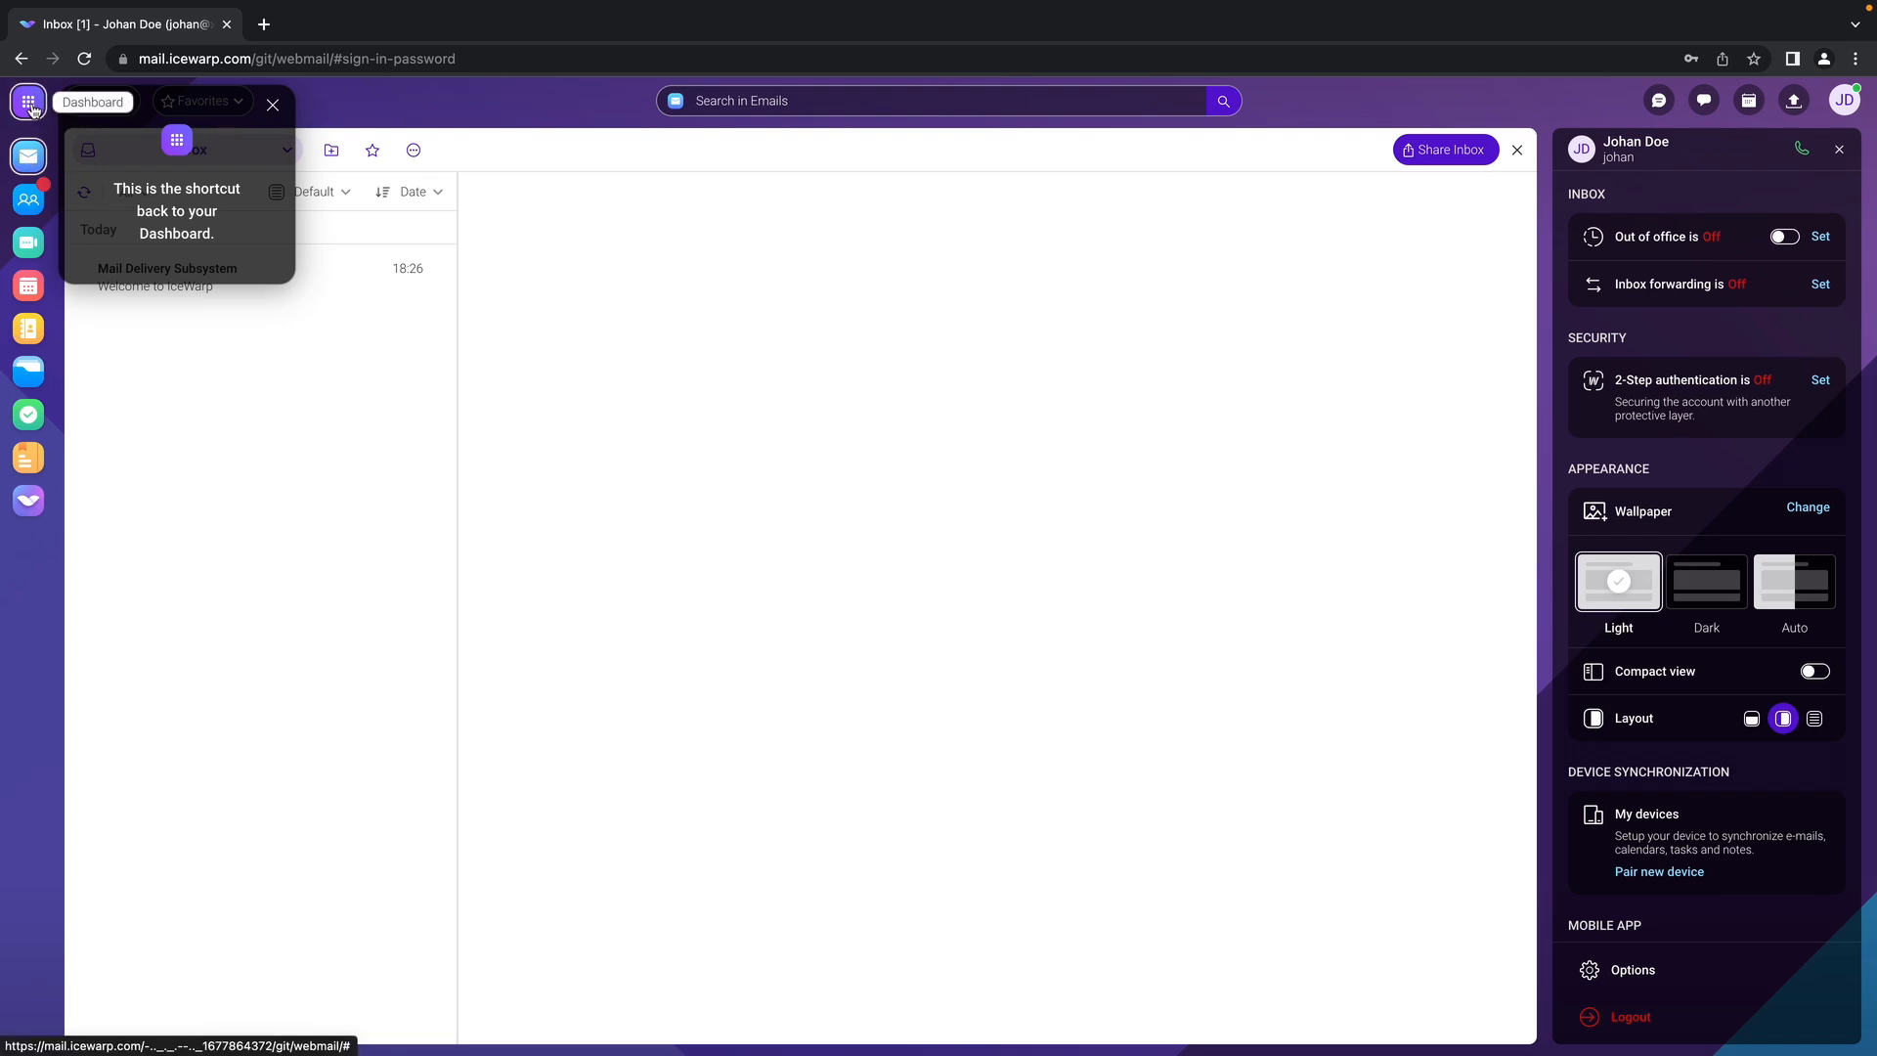
click(28, 102)
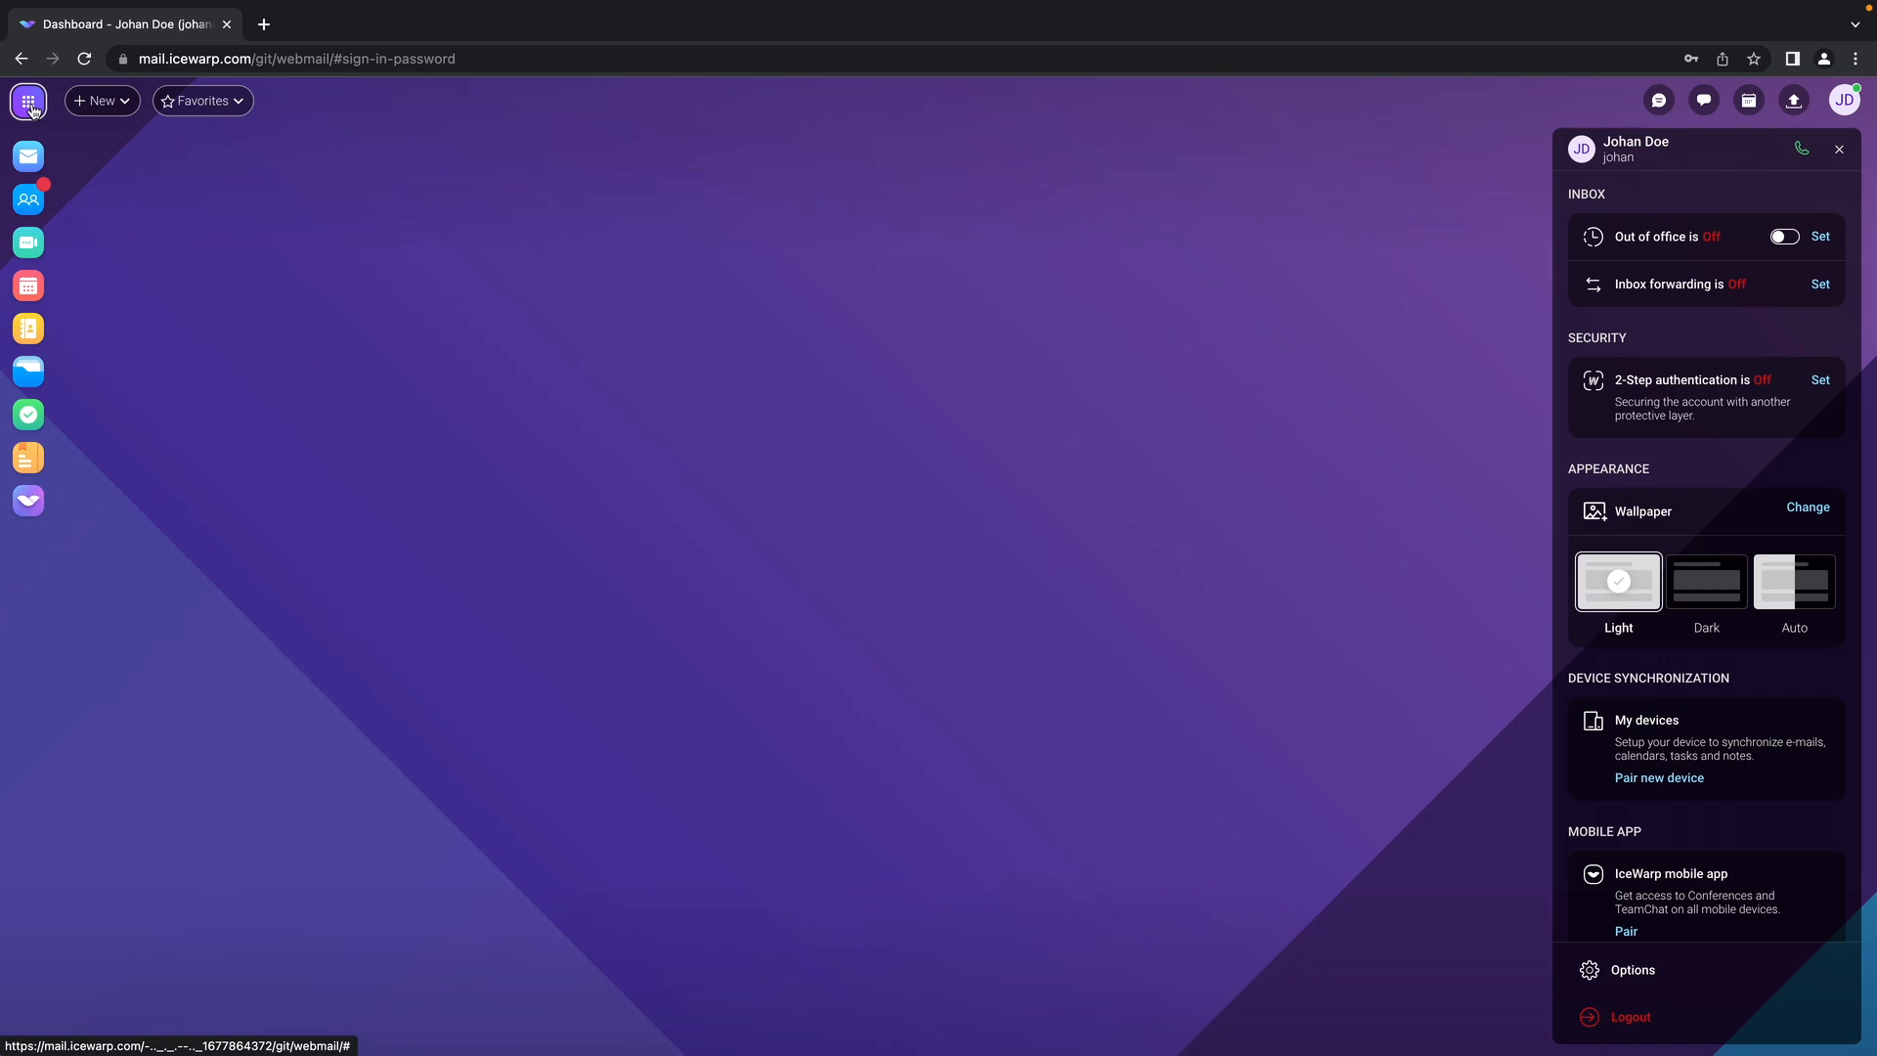
click(27, 157)
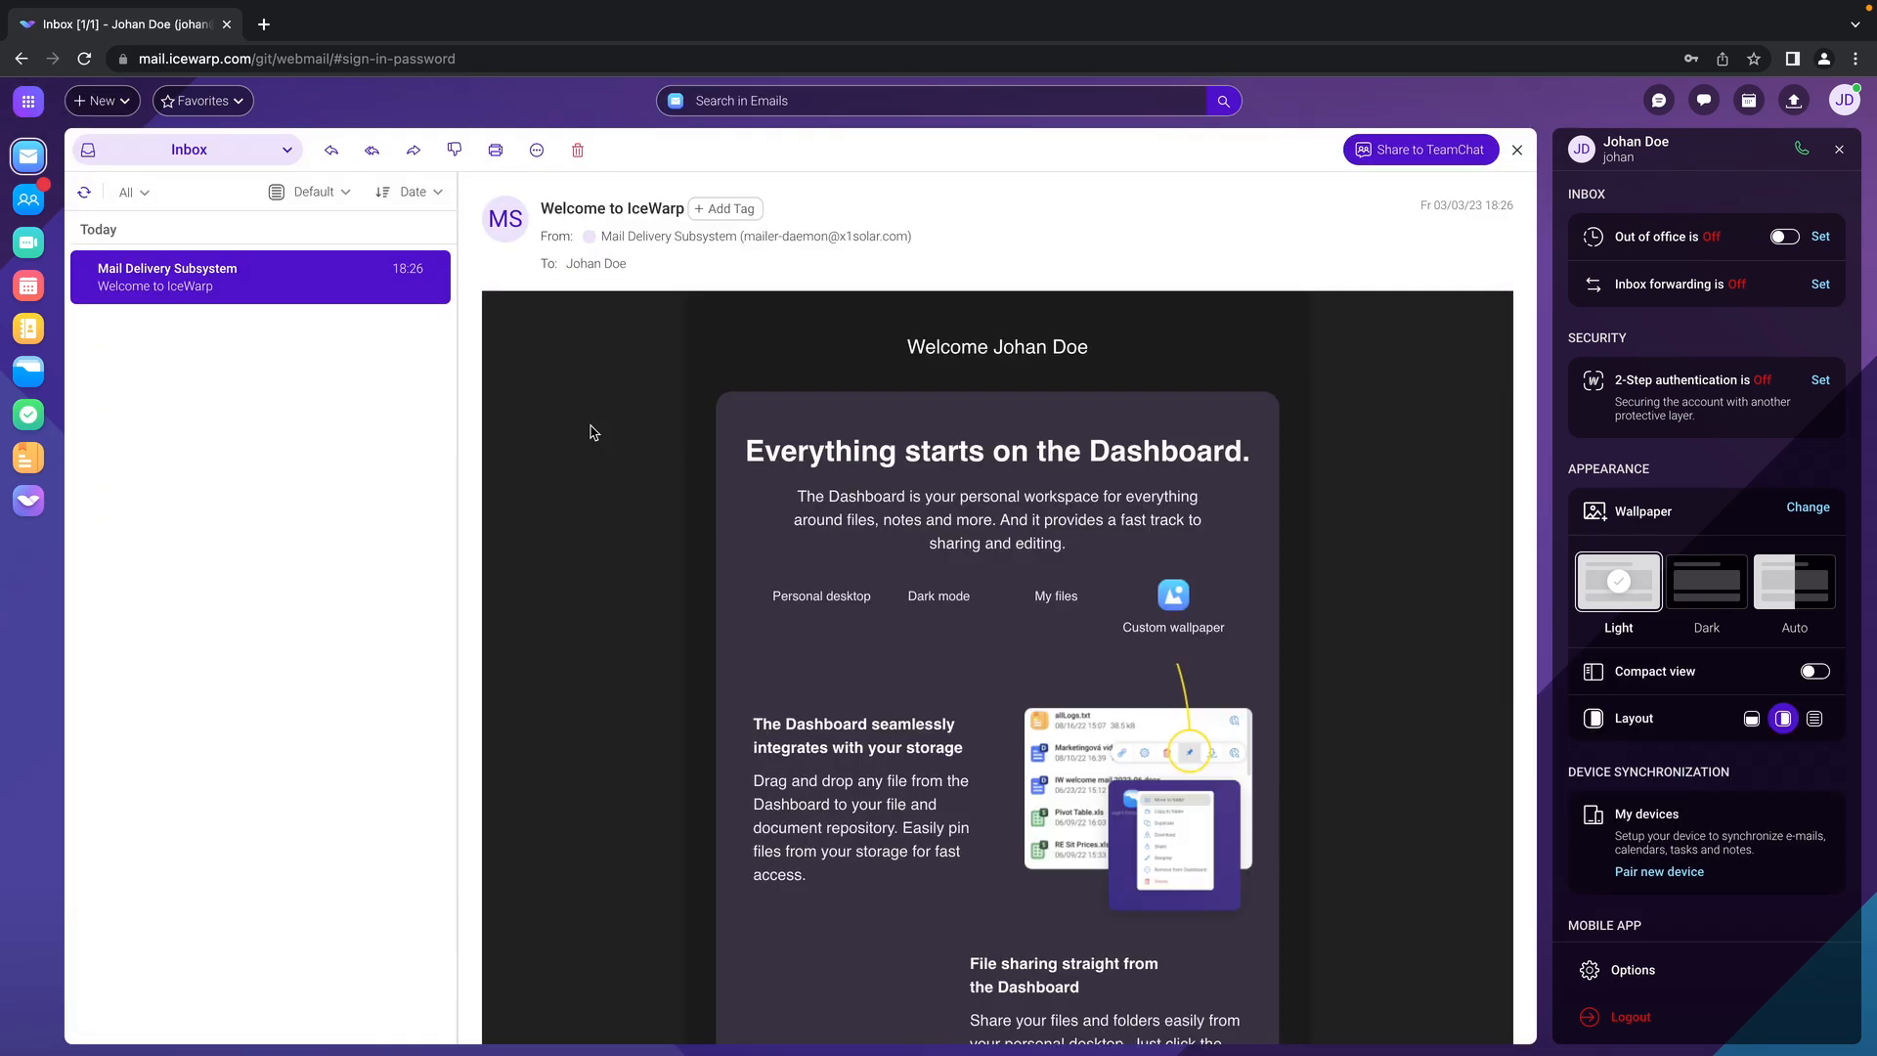